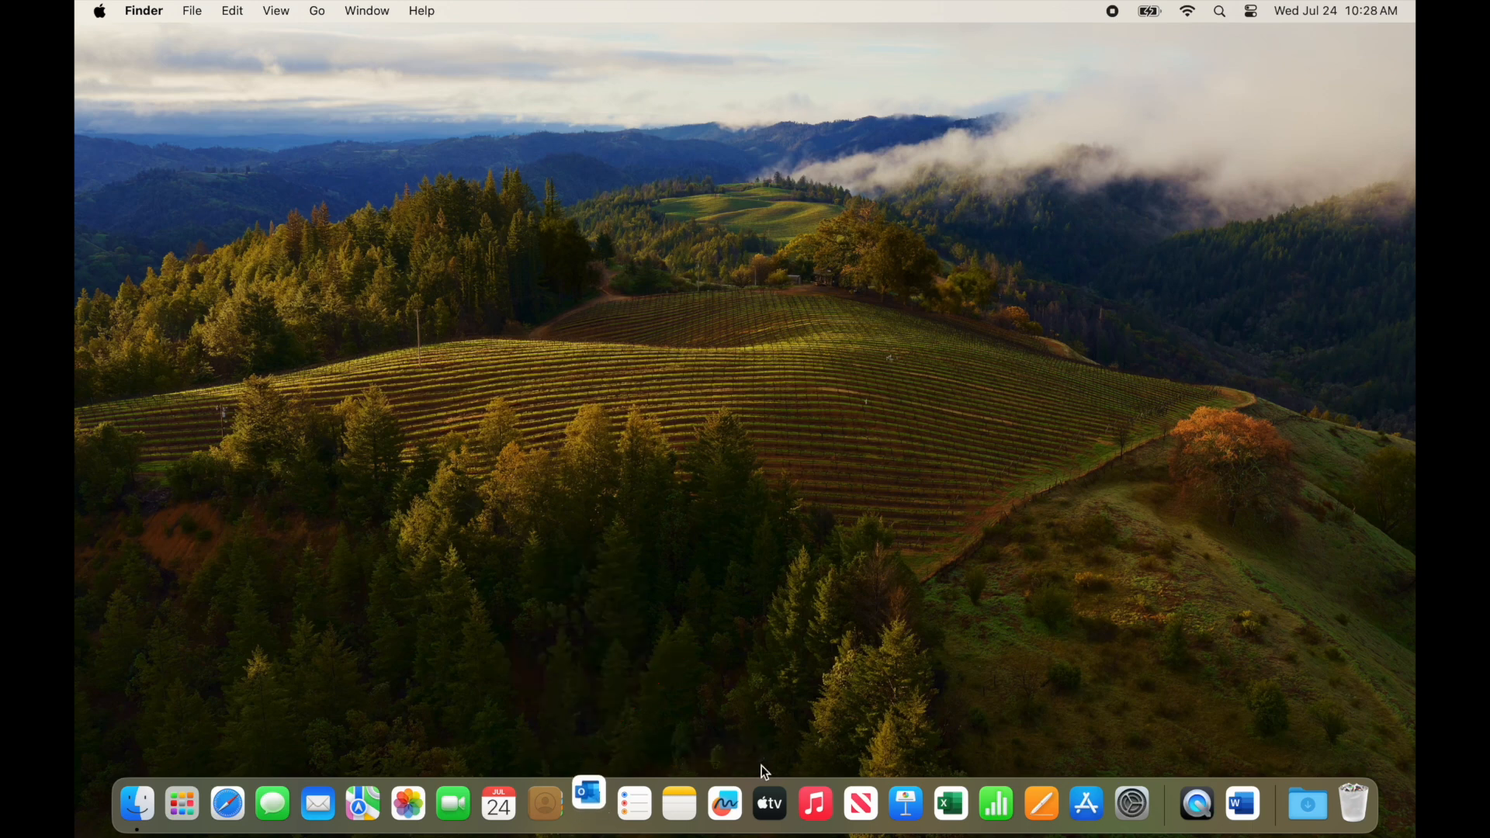
# Launch Microsoft Outlook from the Dock to show the inbox.
pyautogui.click(587, 803)
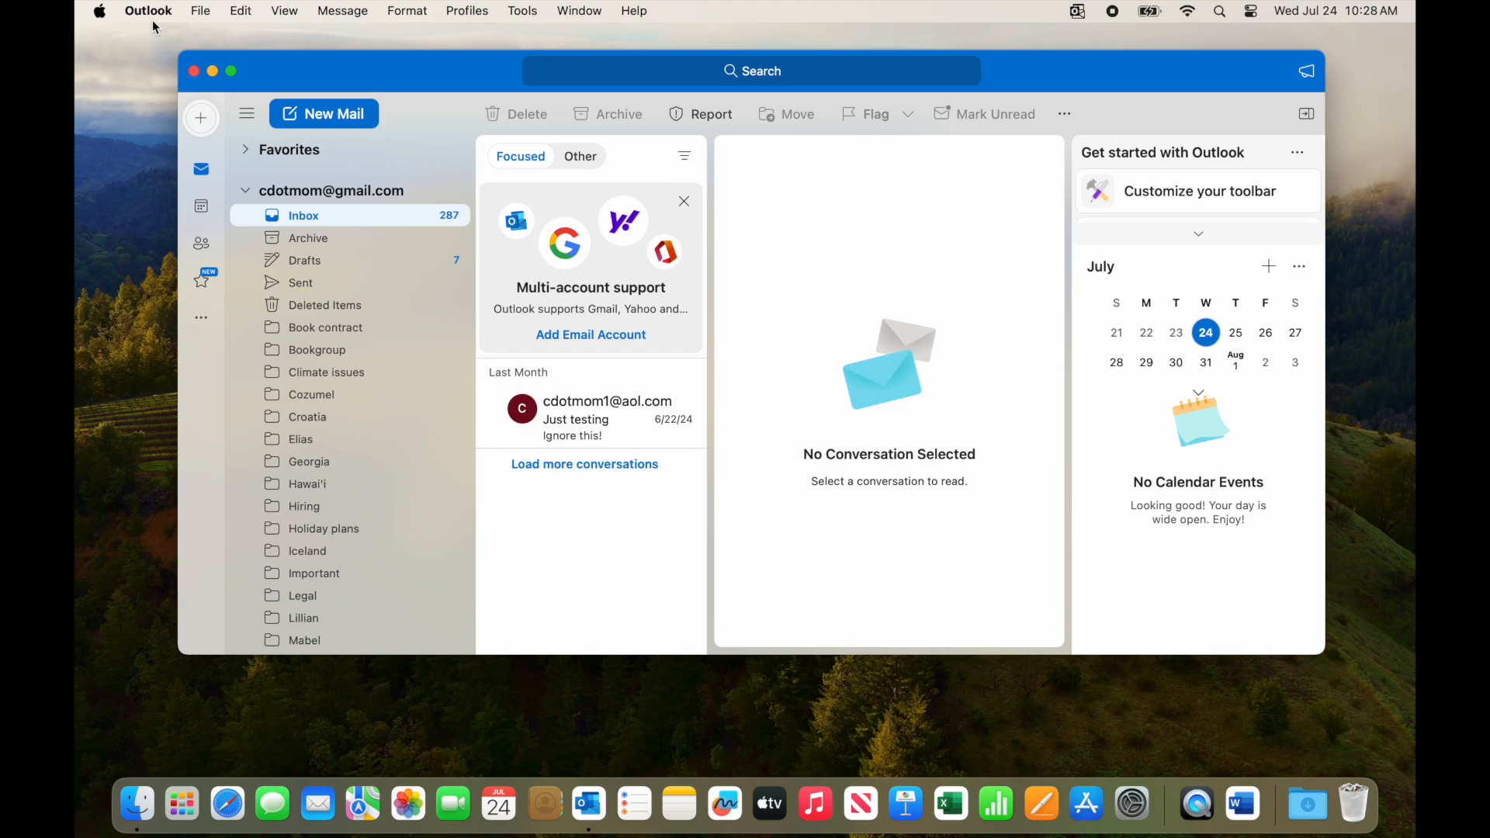
# Open the Outlook application menu in the menu bar.
pyautogui.click(148, 10)
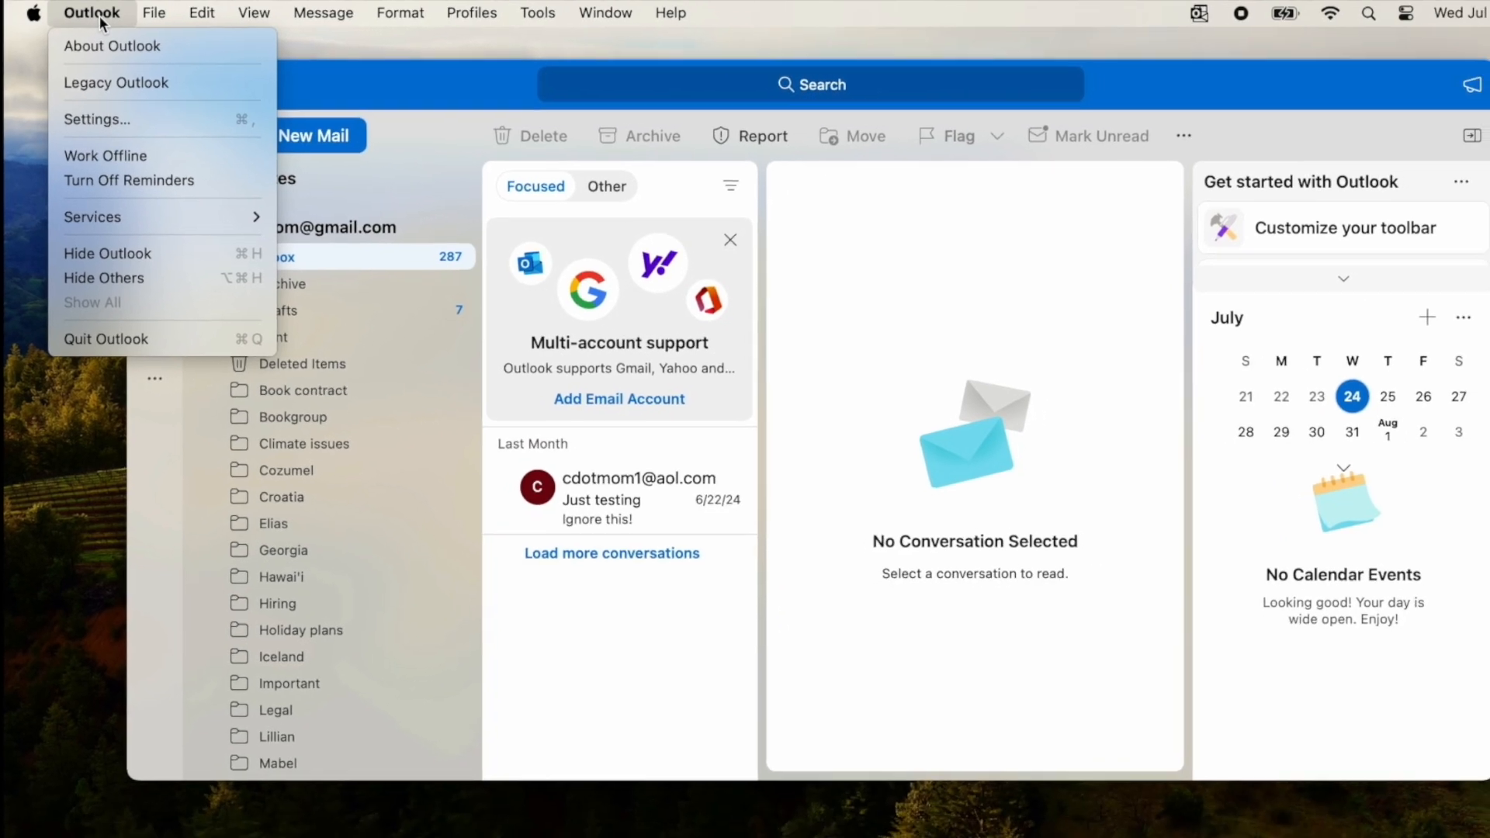
pyautogui.moveTo(101, 122)
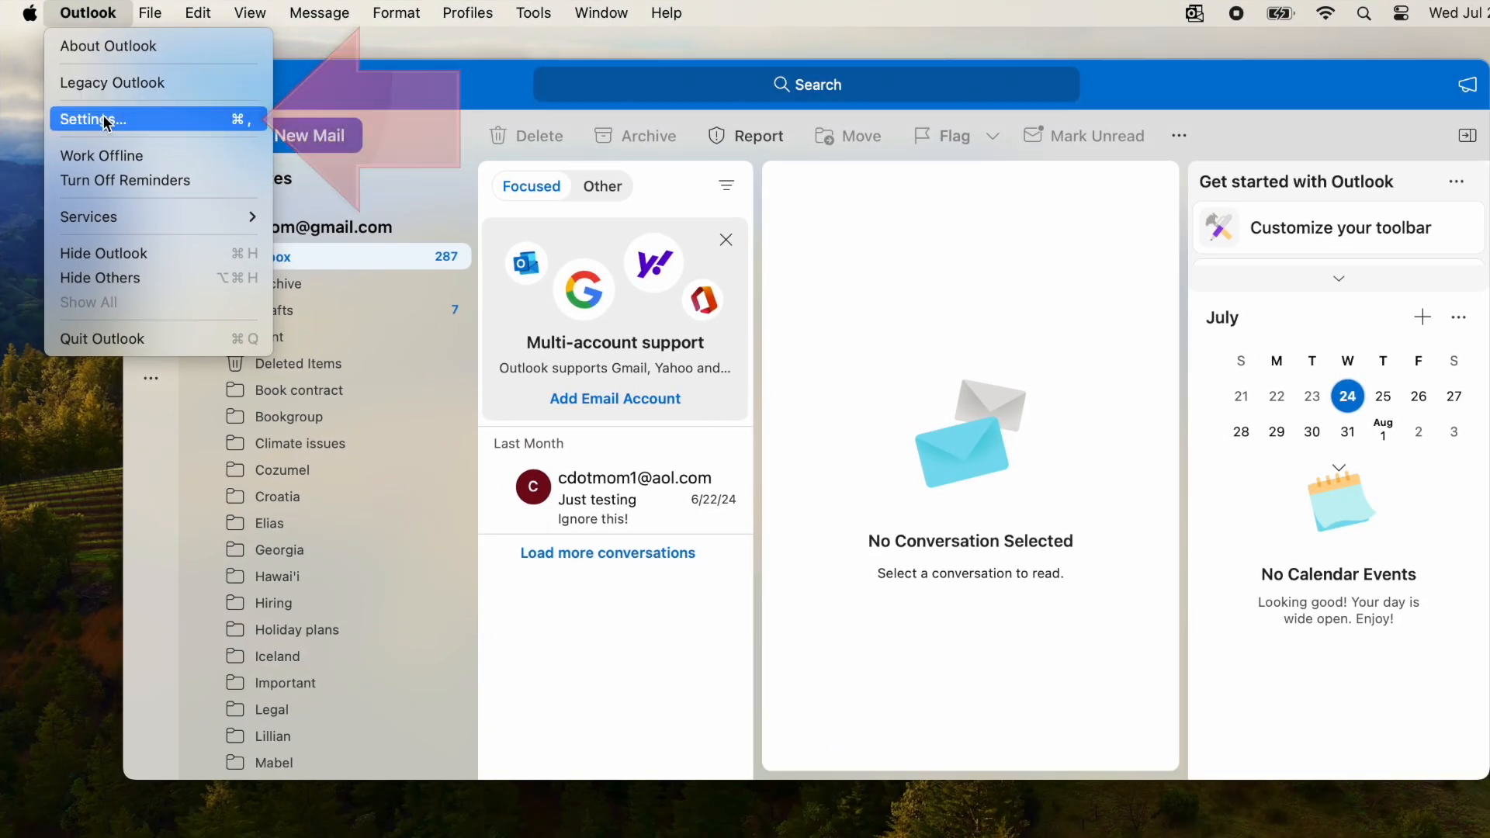
# Go to Settings, then Signatures, and start a new untitled signature.
pyautogui.click(92, 119)
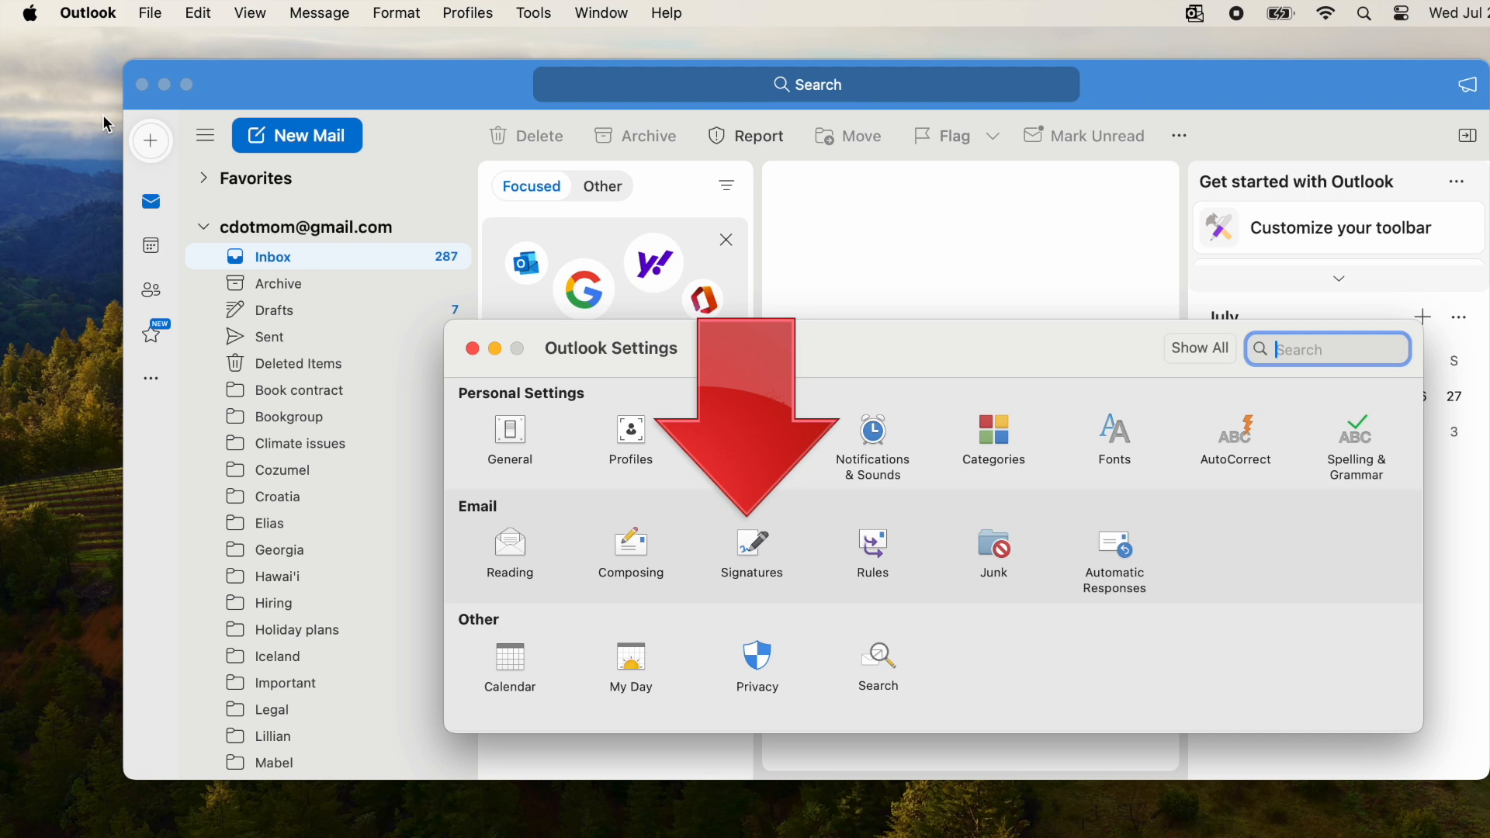
pyautogui.click(750, 554)
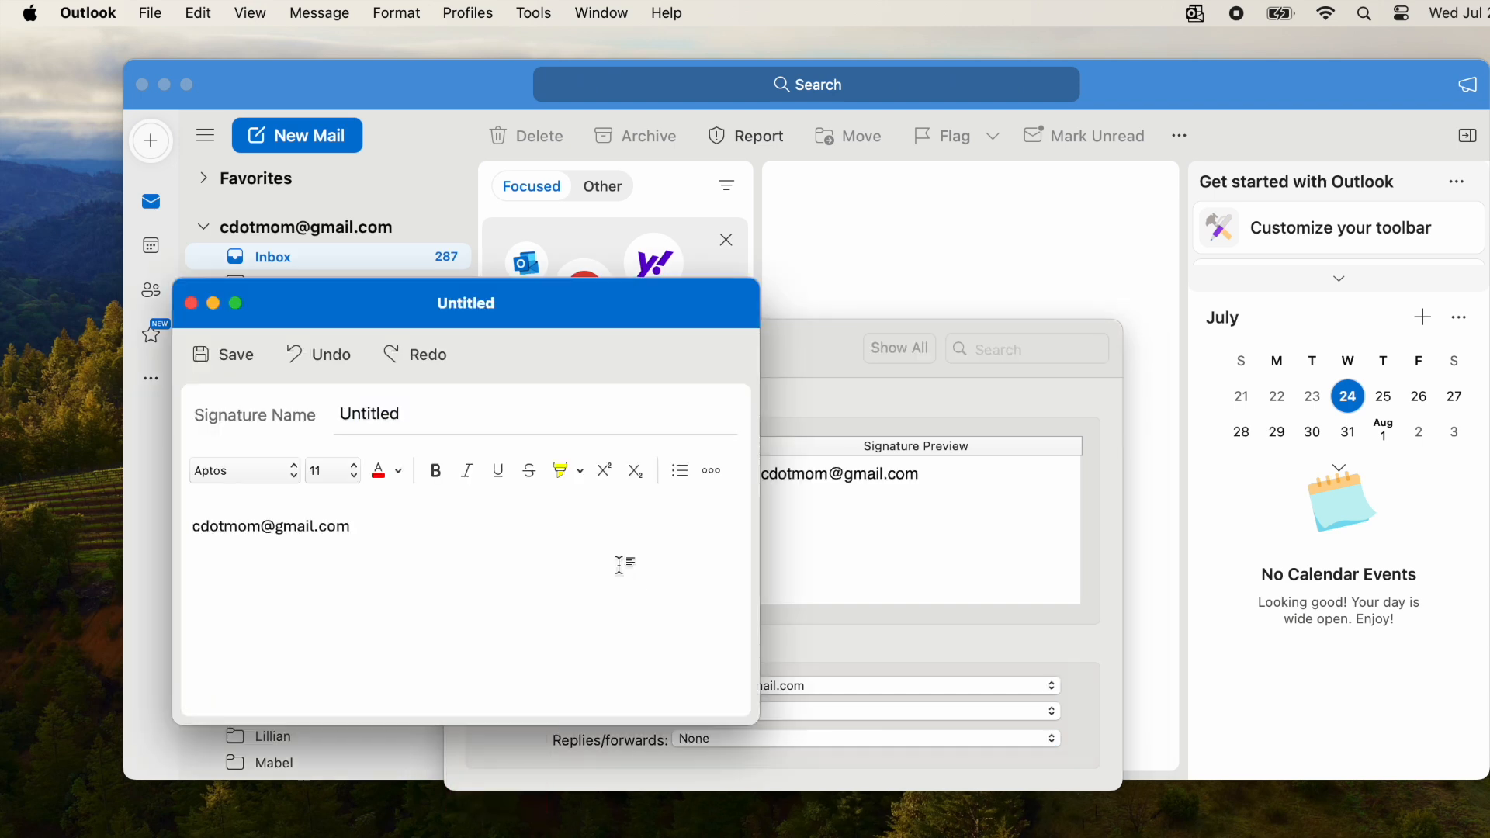
# Add a bold 'Alison, computers dot mom' line above the italicized email address.
pyautogui.click(193, 525)
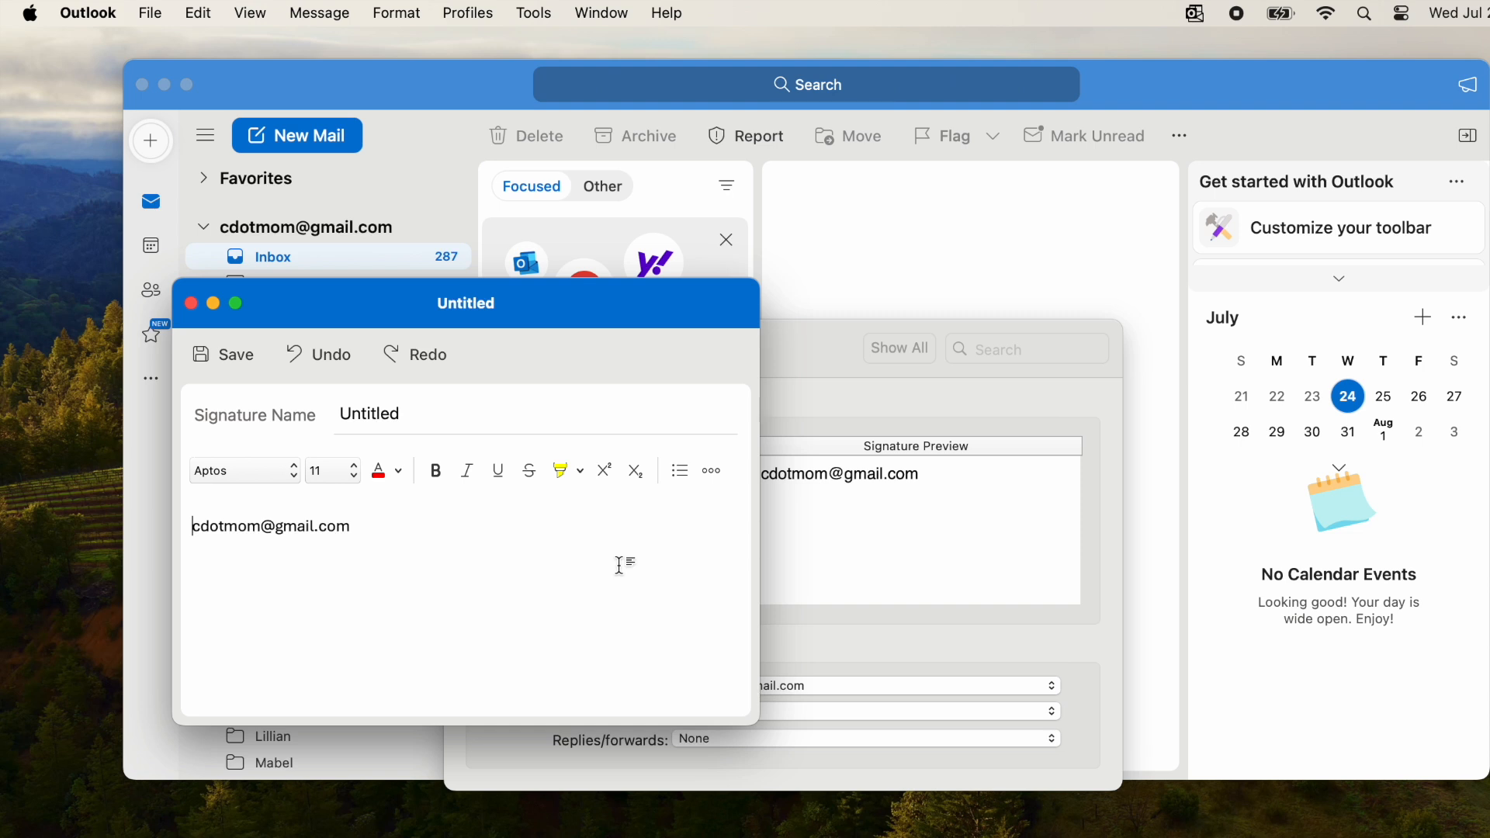
pyautogui.moveTo(397, 520)
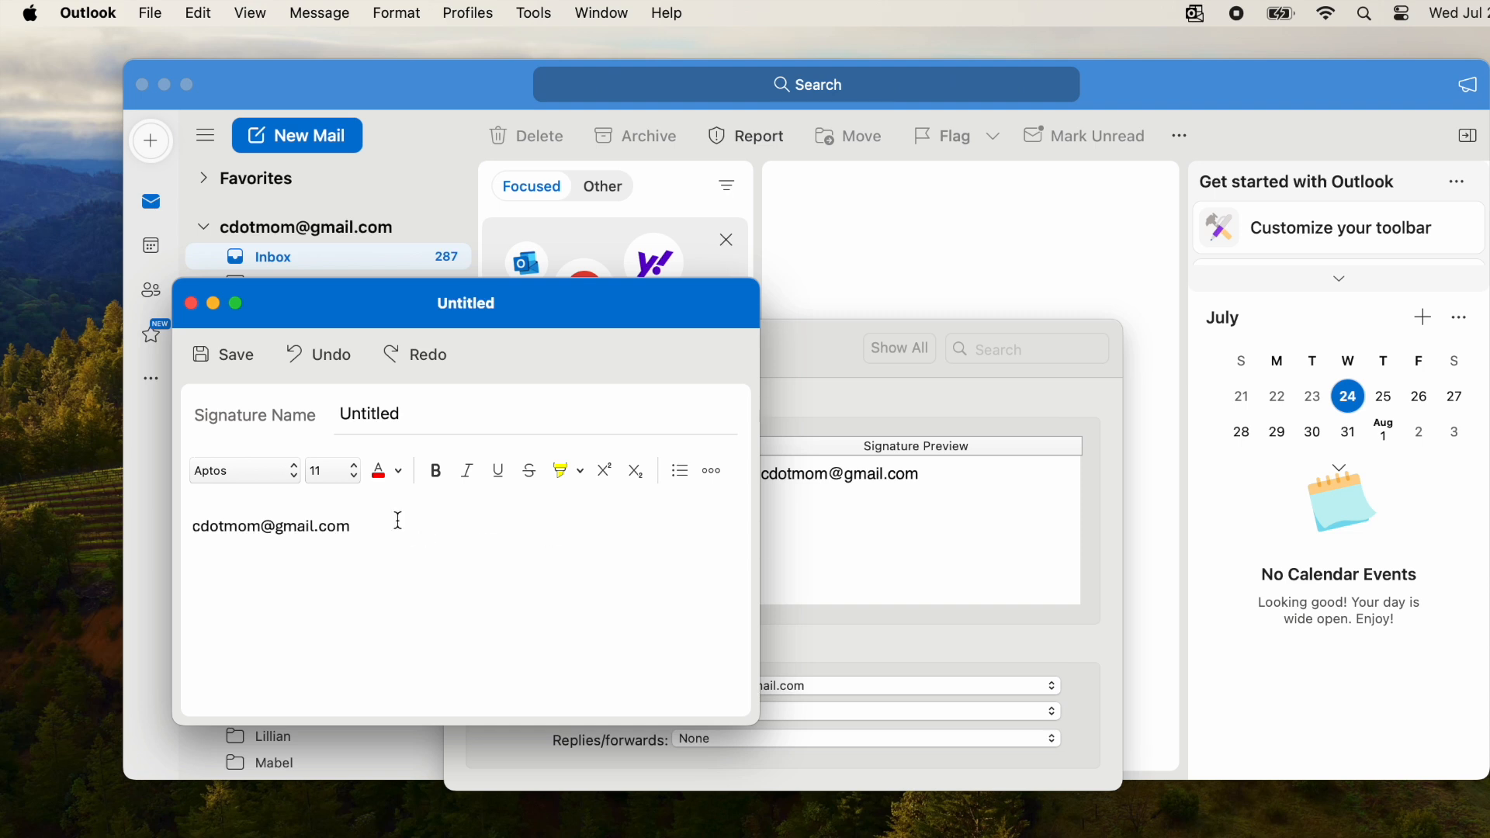
pyautogui.write('Alison, computers dot mom')
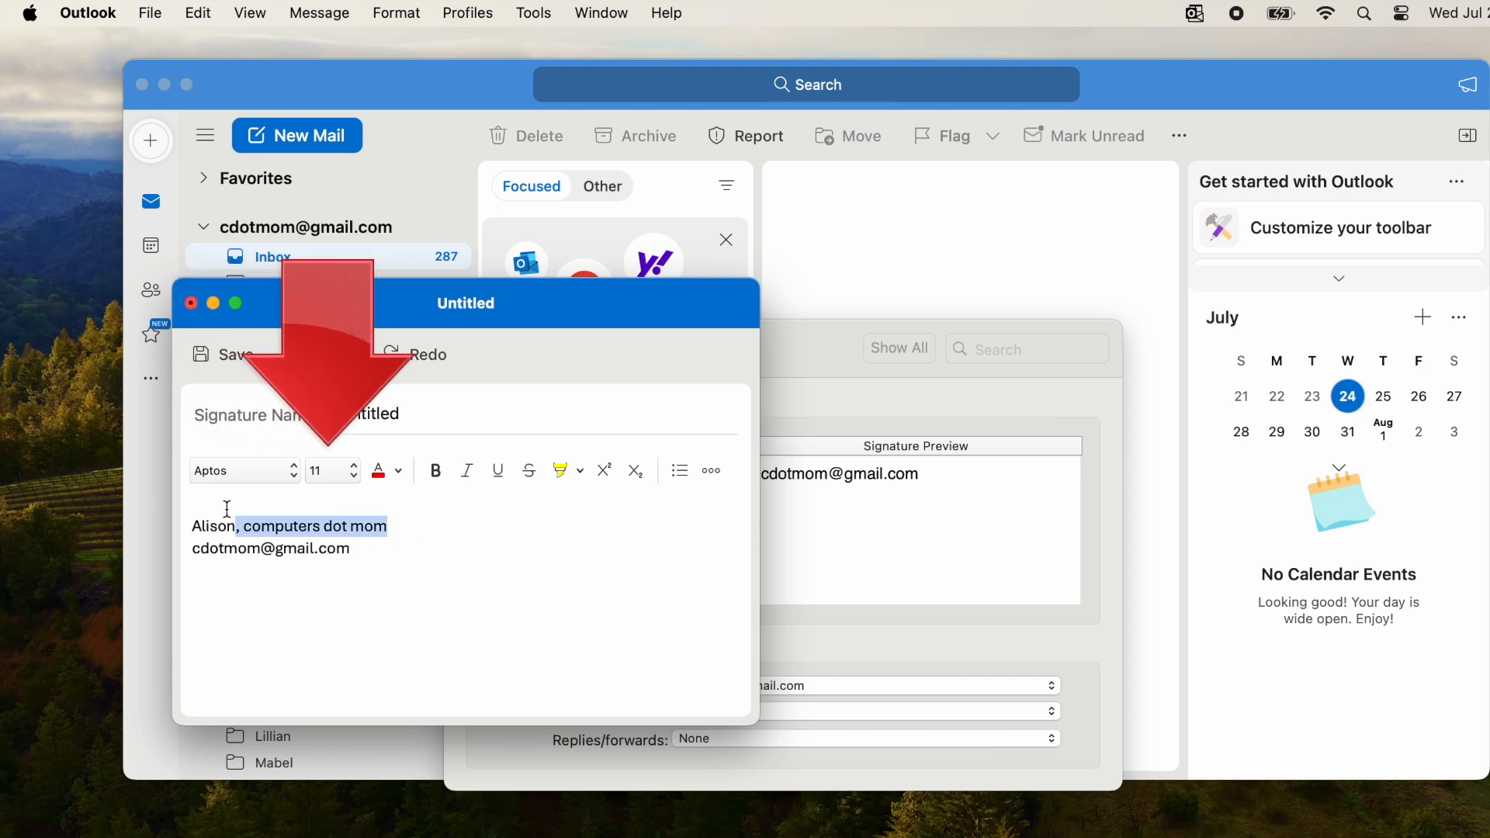
pyautogui.click(239, 470)
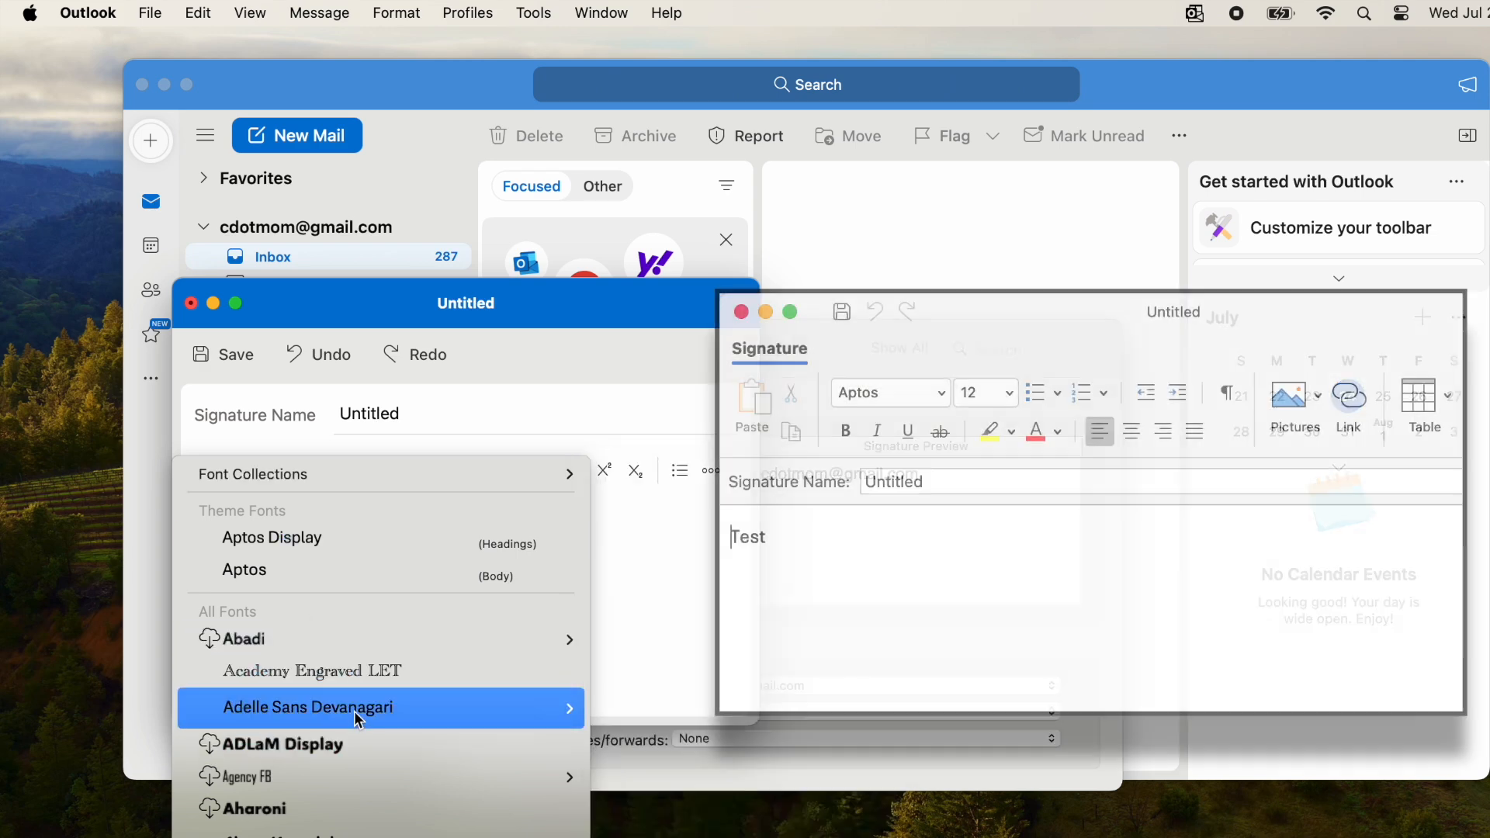
pyautogui.click(307, 707)
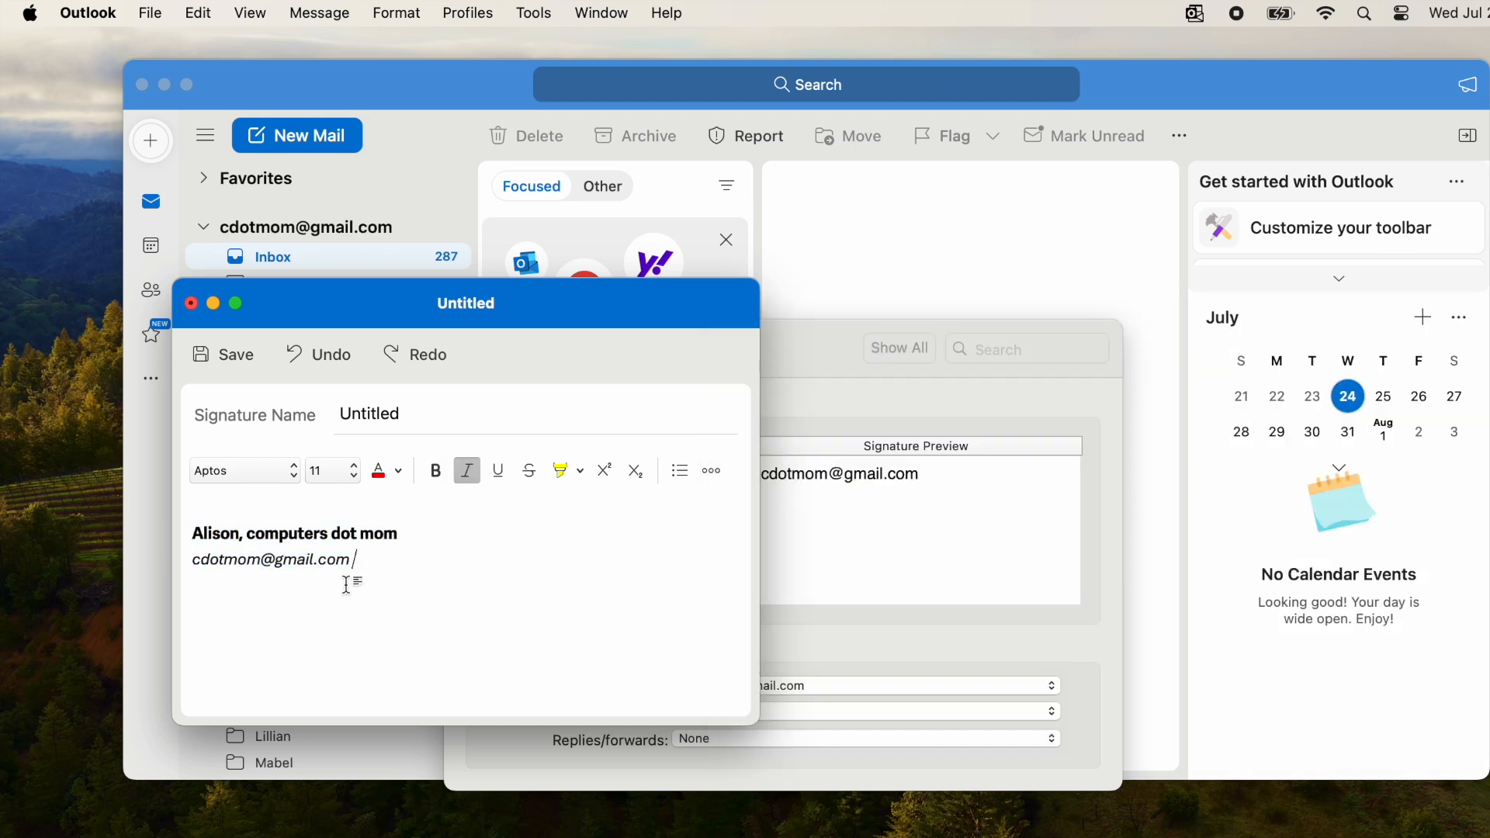
pyautogui.moveTo(467, 472)
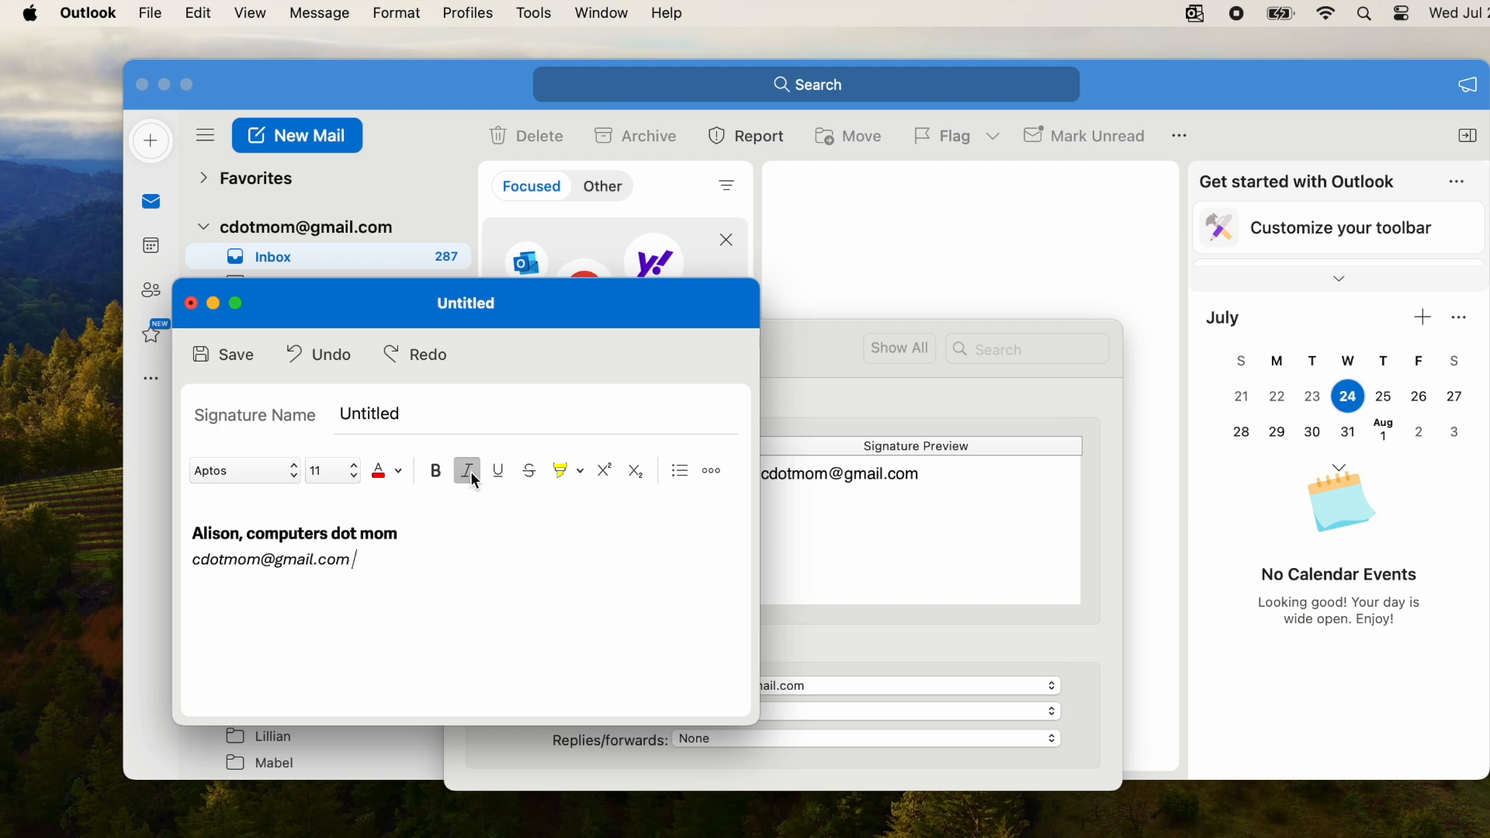
# Add the line 'Check out our YouTube channel!' and start linking it.
pyautogui.write('Check out our YouTube')
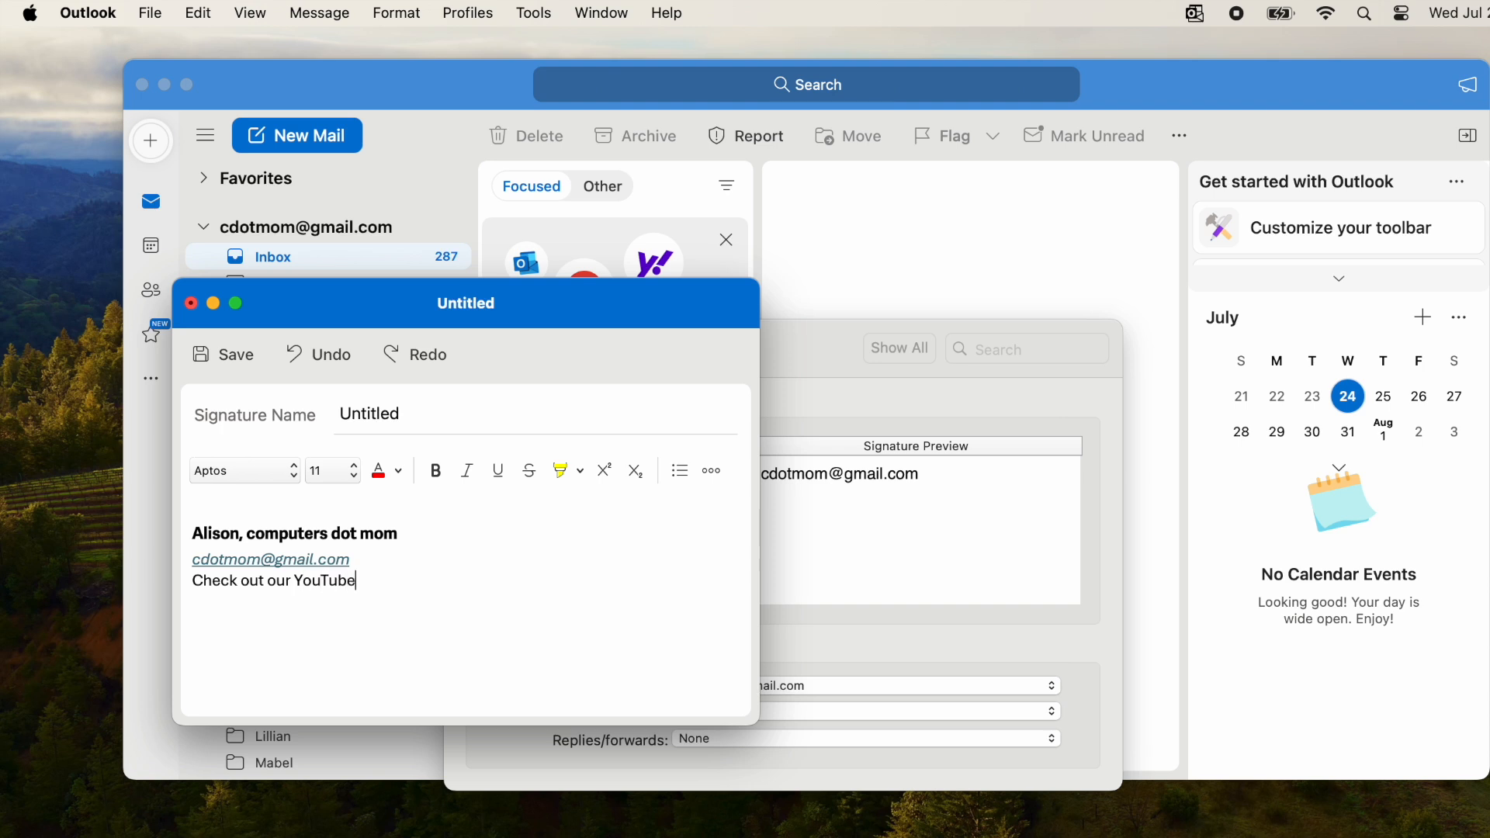
pyautogui.write('channel!')
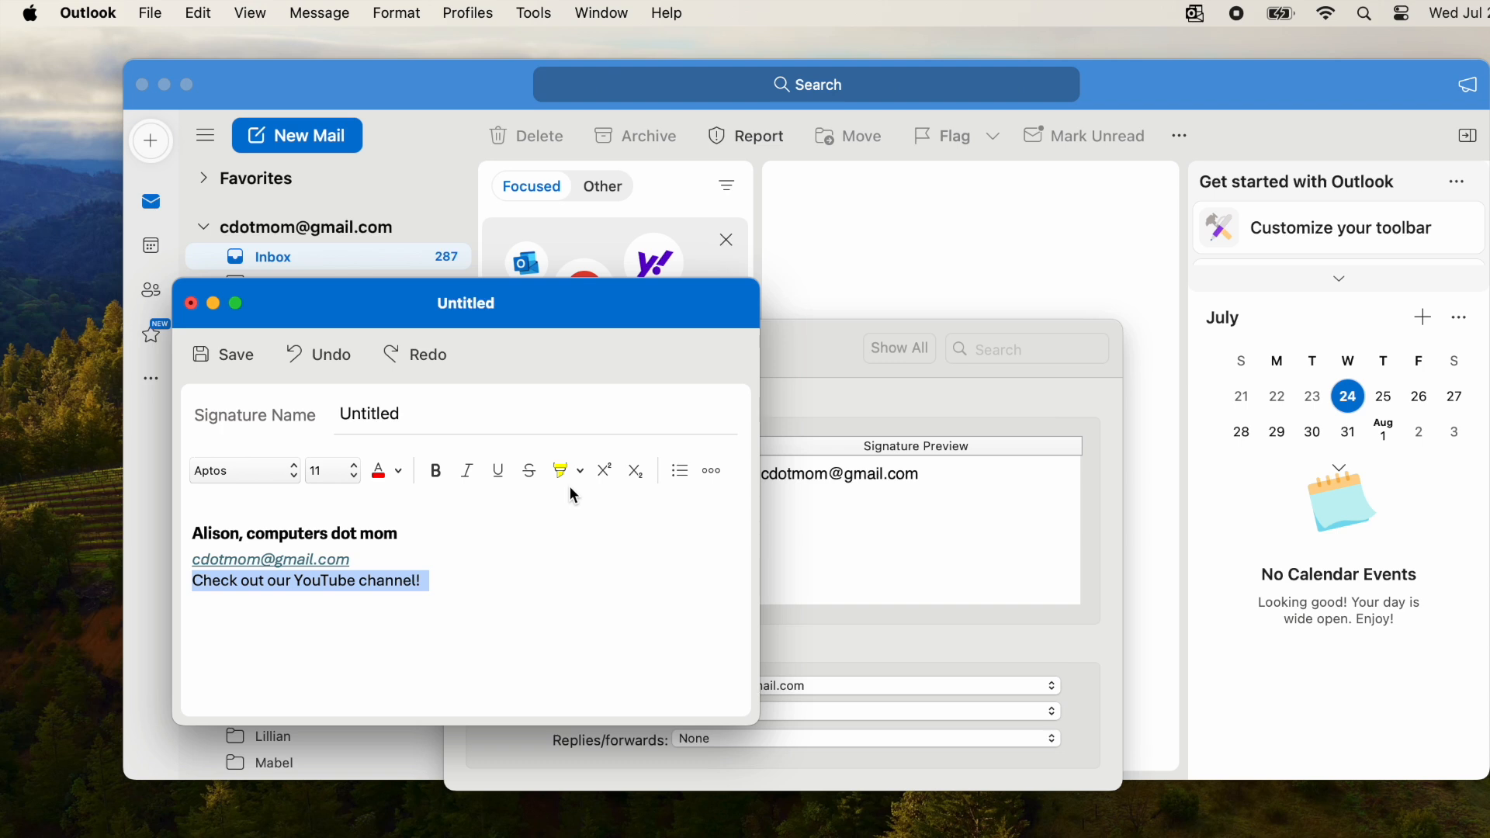
pyautogui.click(710, 470)
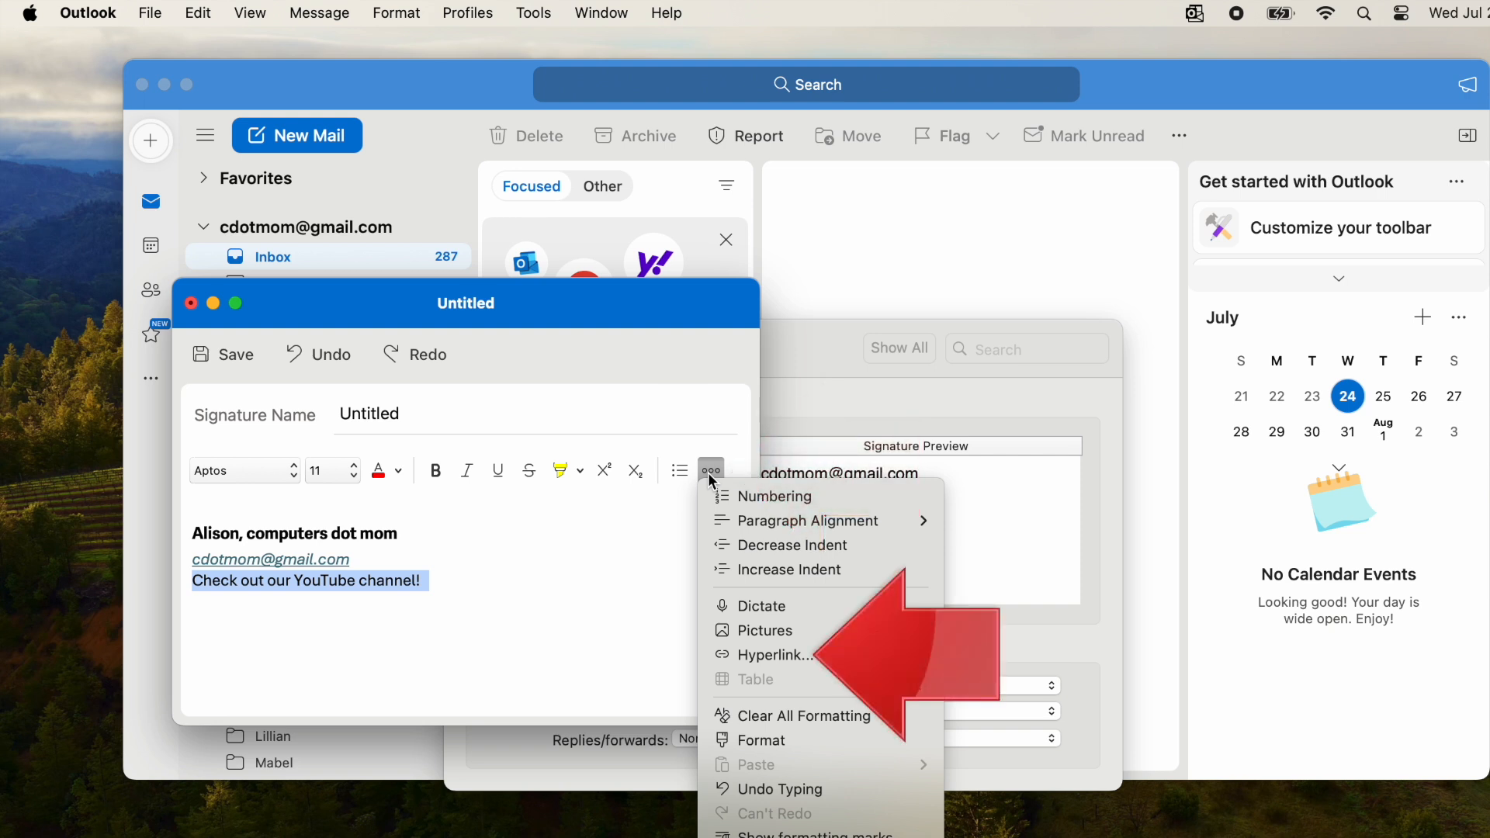
pyautogui.moveTo(585, 546)
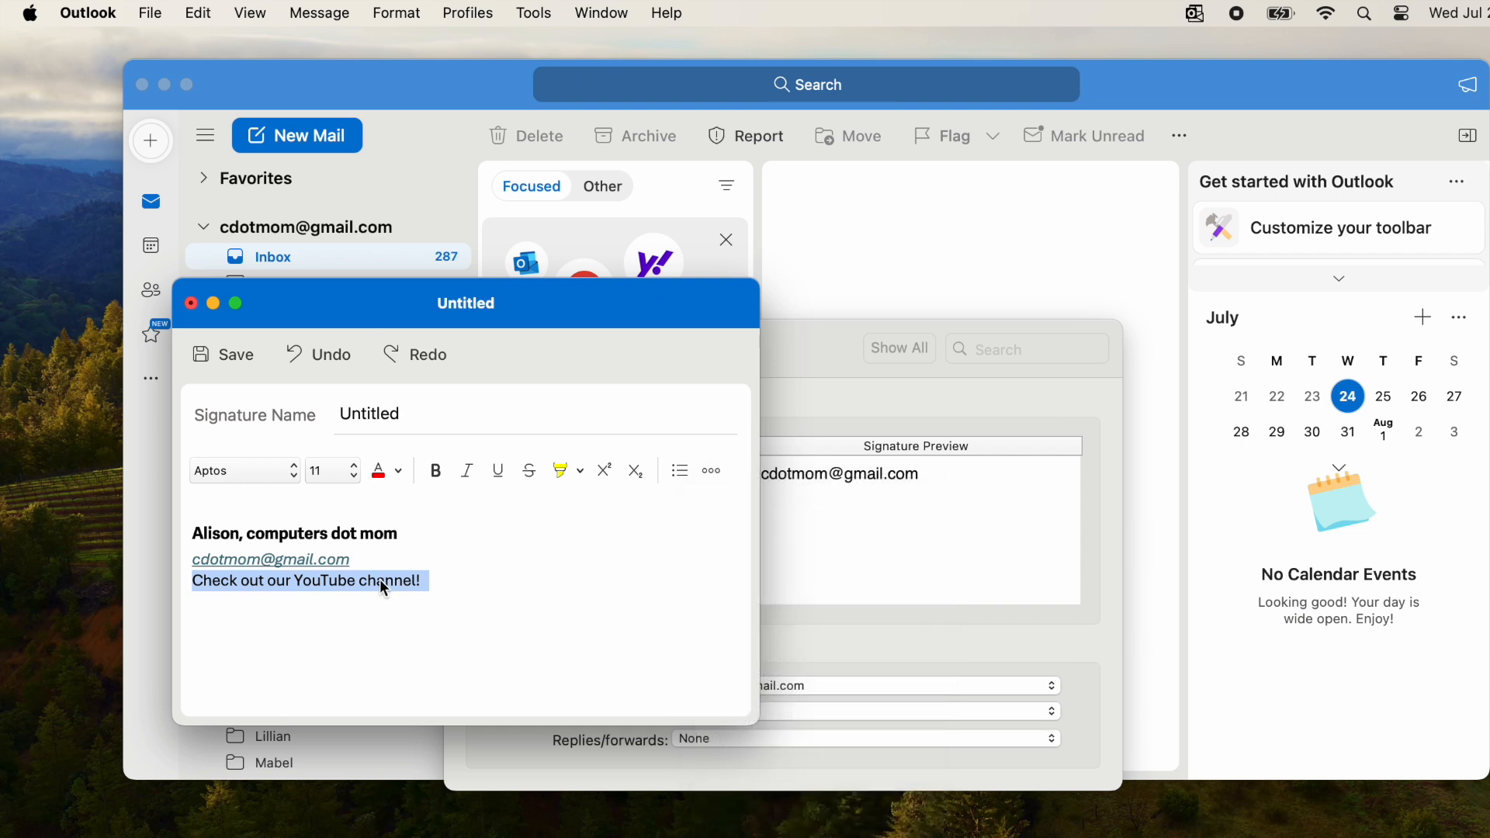
pyautogui.rightClick(380, 581)
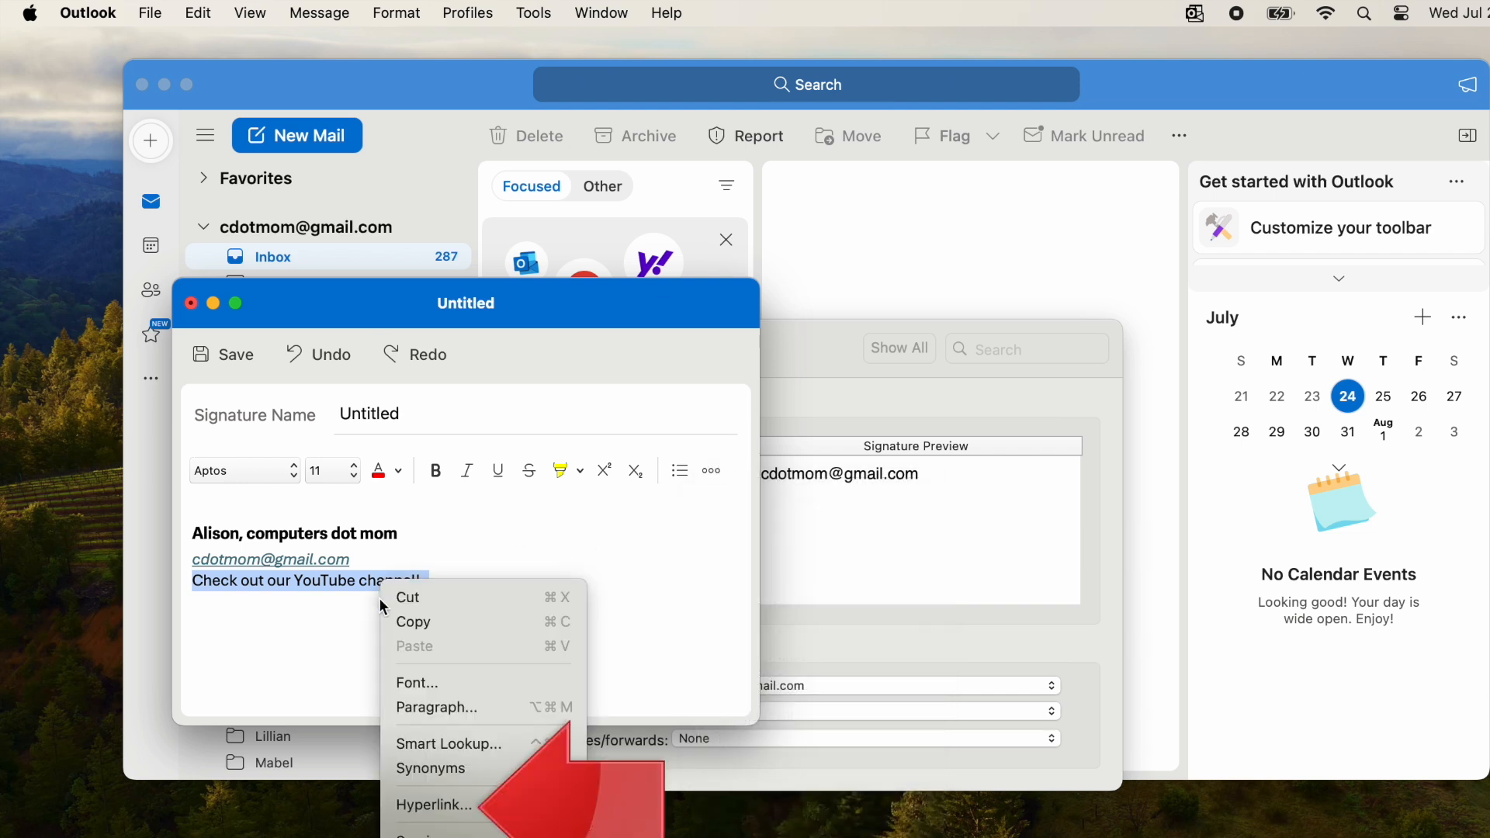
pyautogui.click(435, 804)
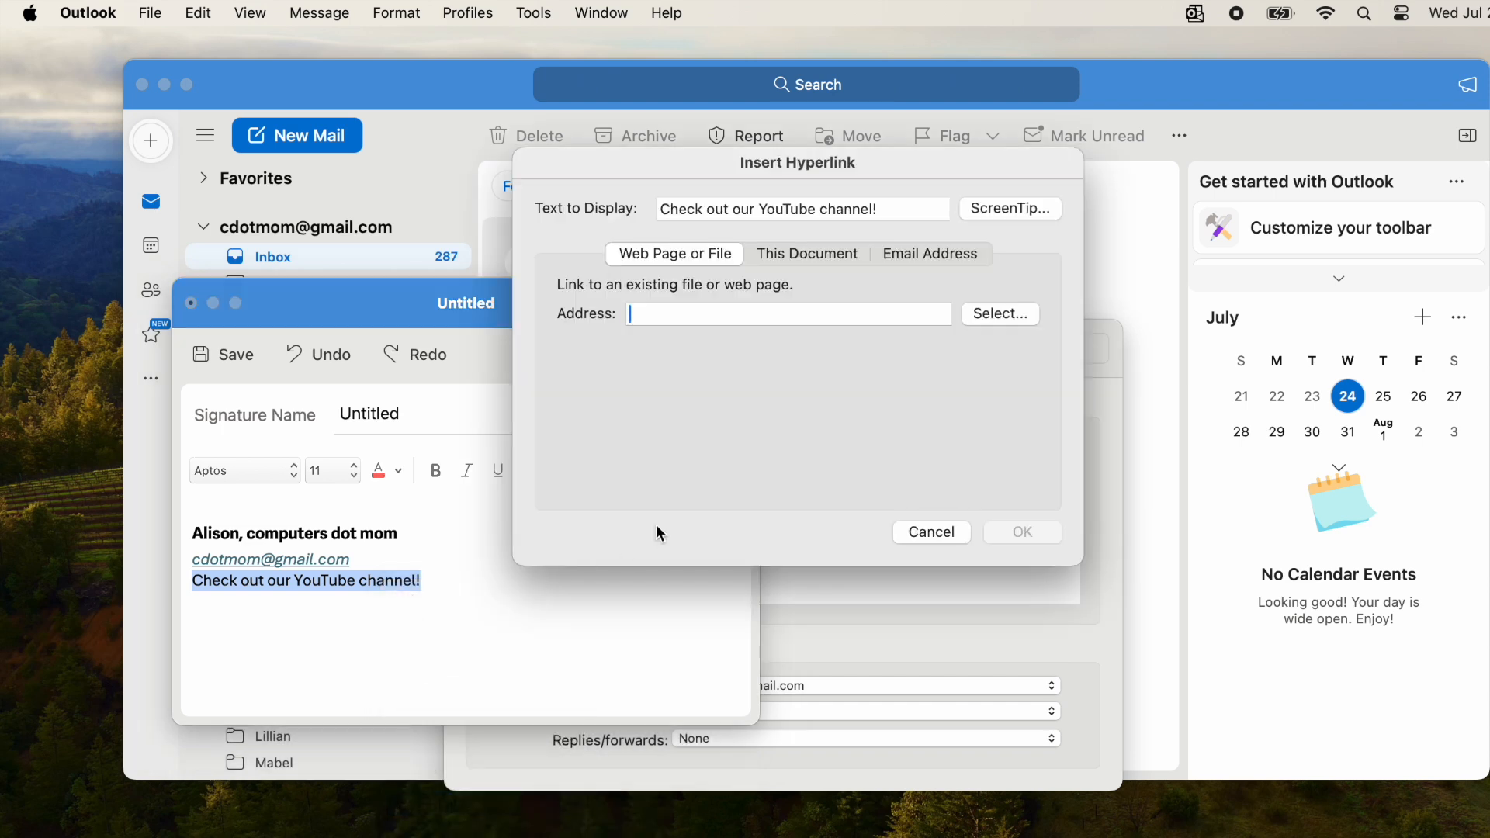
pyautogui.write('http://youtube.com/')
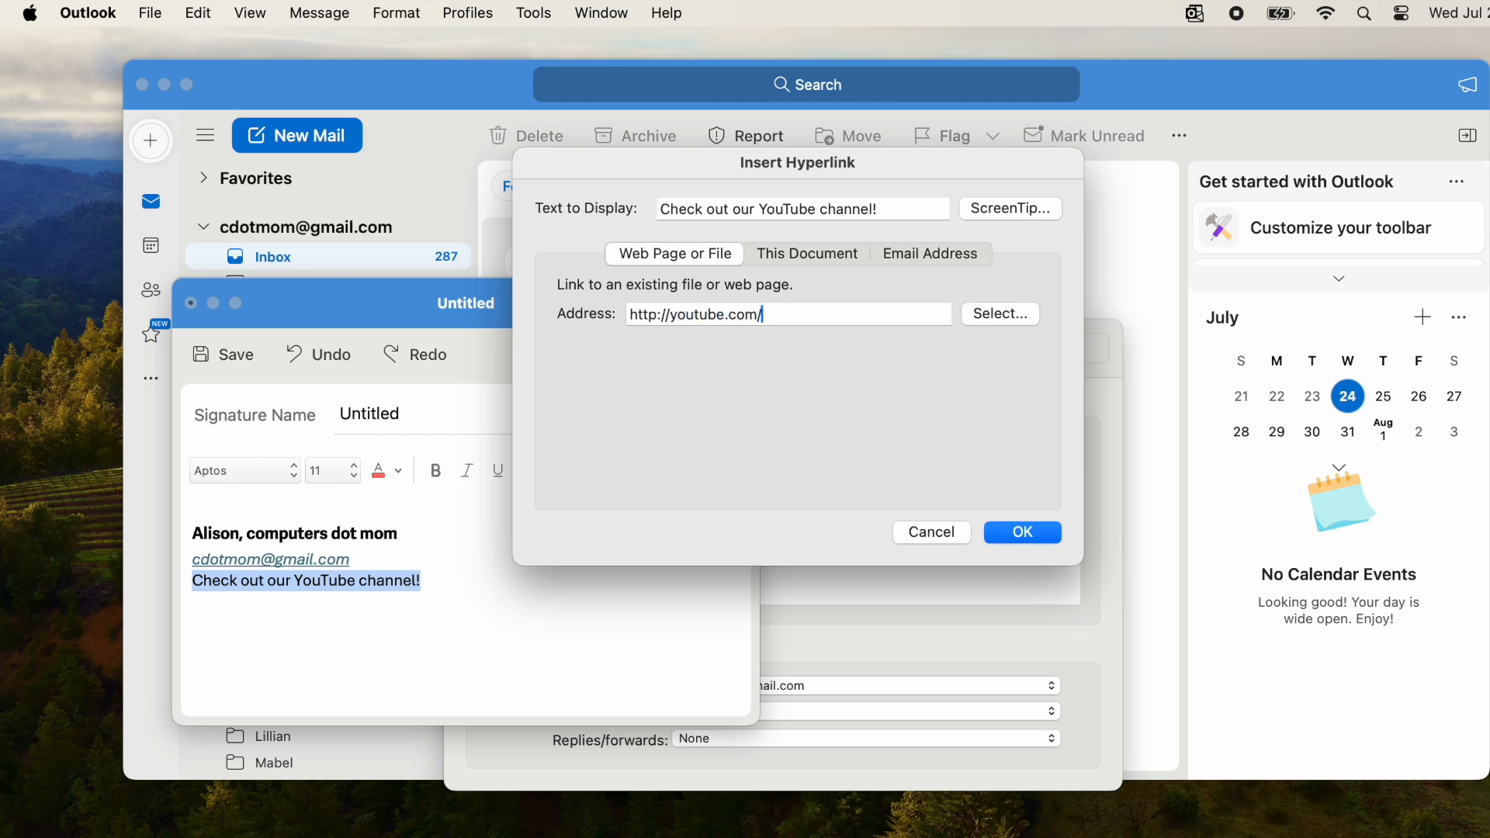
pyautogui.write('computersdot')
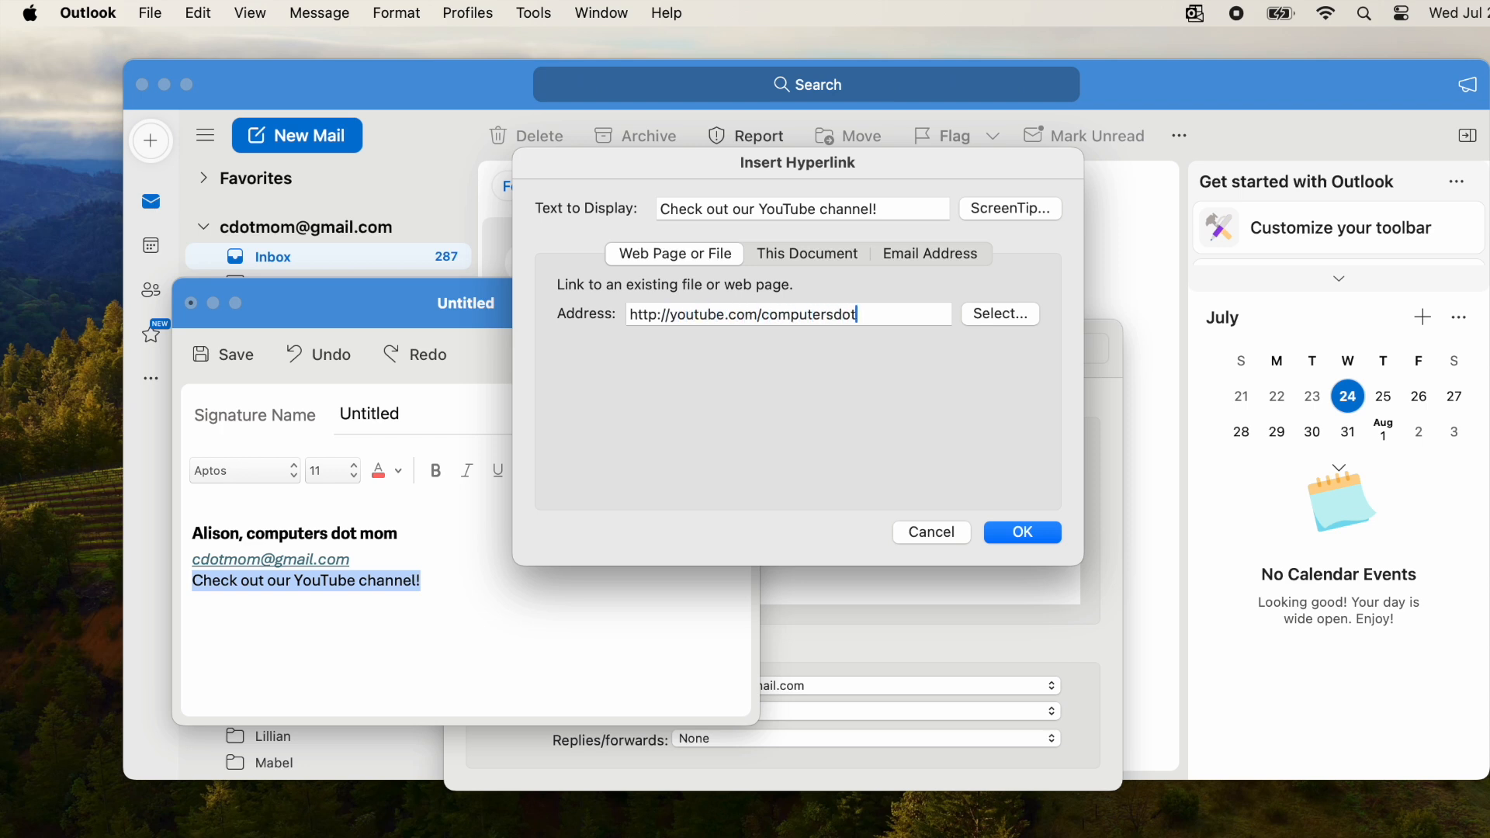
pyautogui.write('mom')
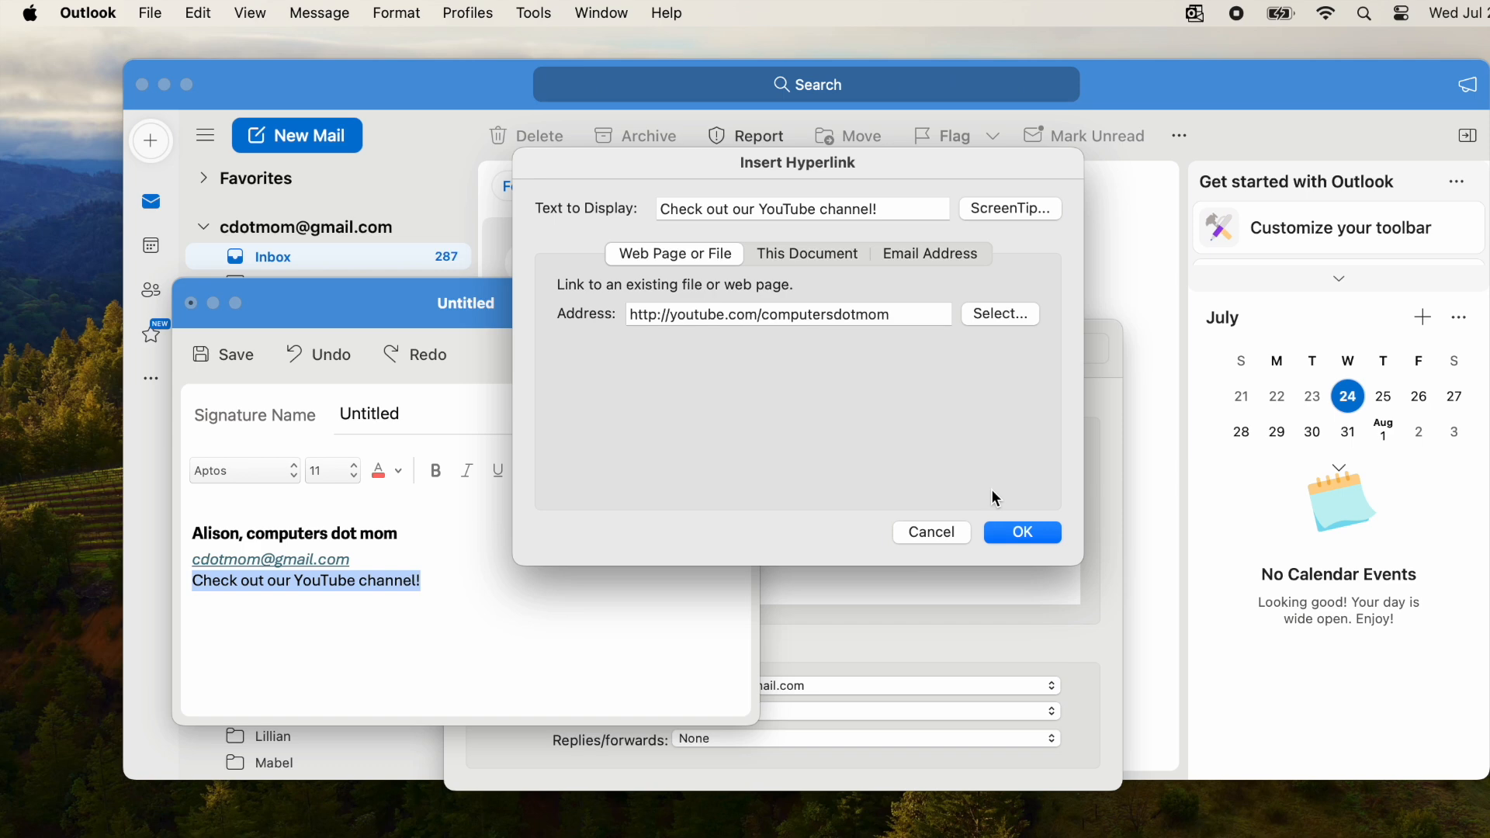
pyautogui.click(1021, 532)
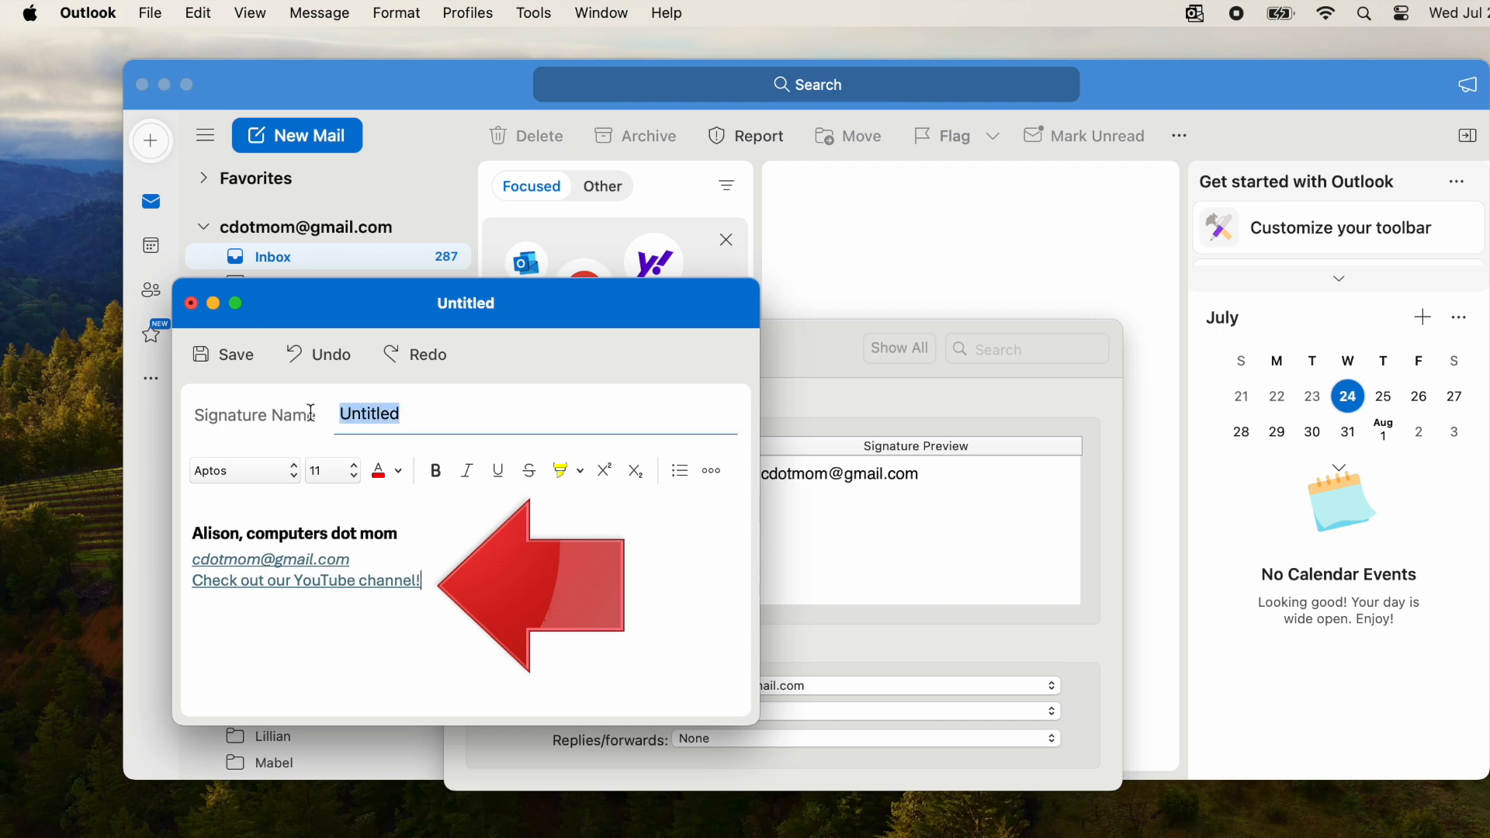
# Name the signature 'My Sig' and save it.
pyautogui.write('My')
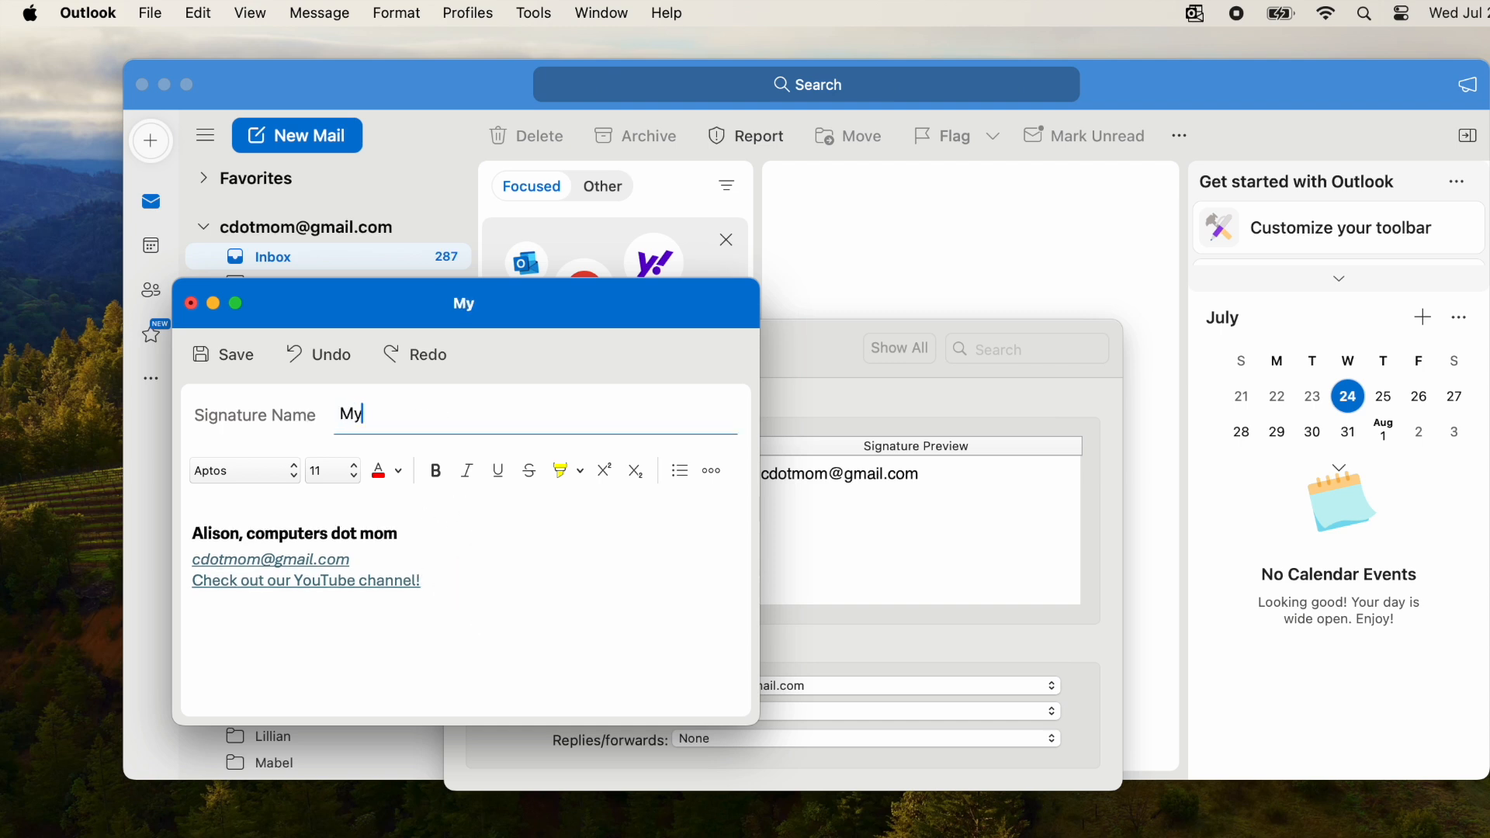
pyautogui.write('Sig')
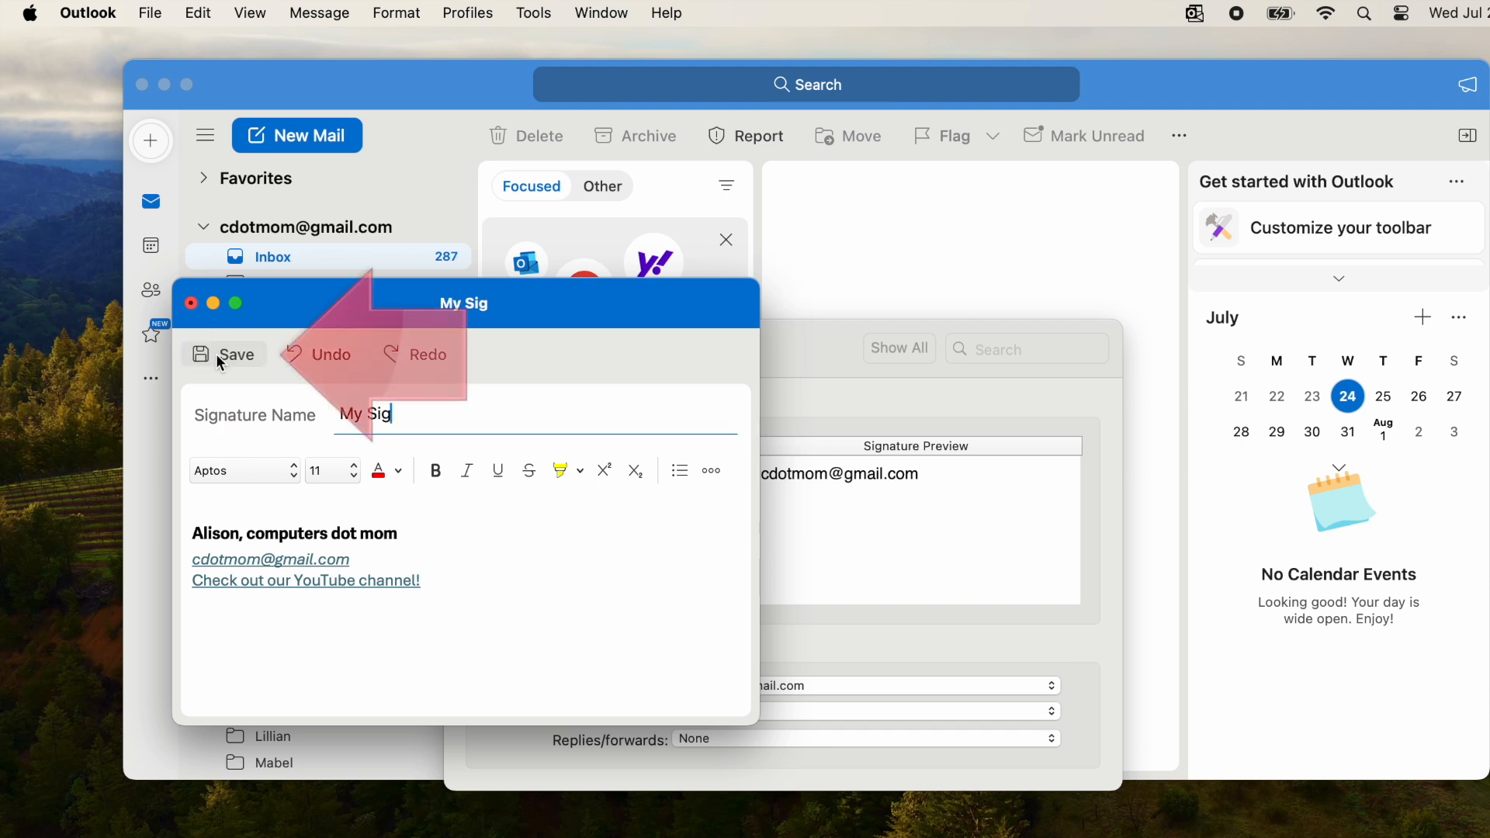
pyautogui.click(224, 354)
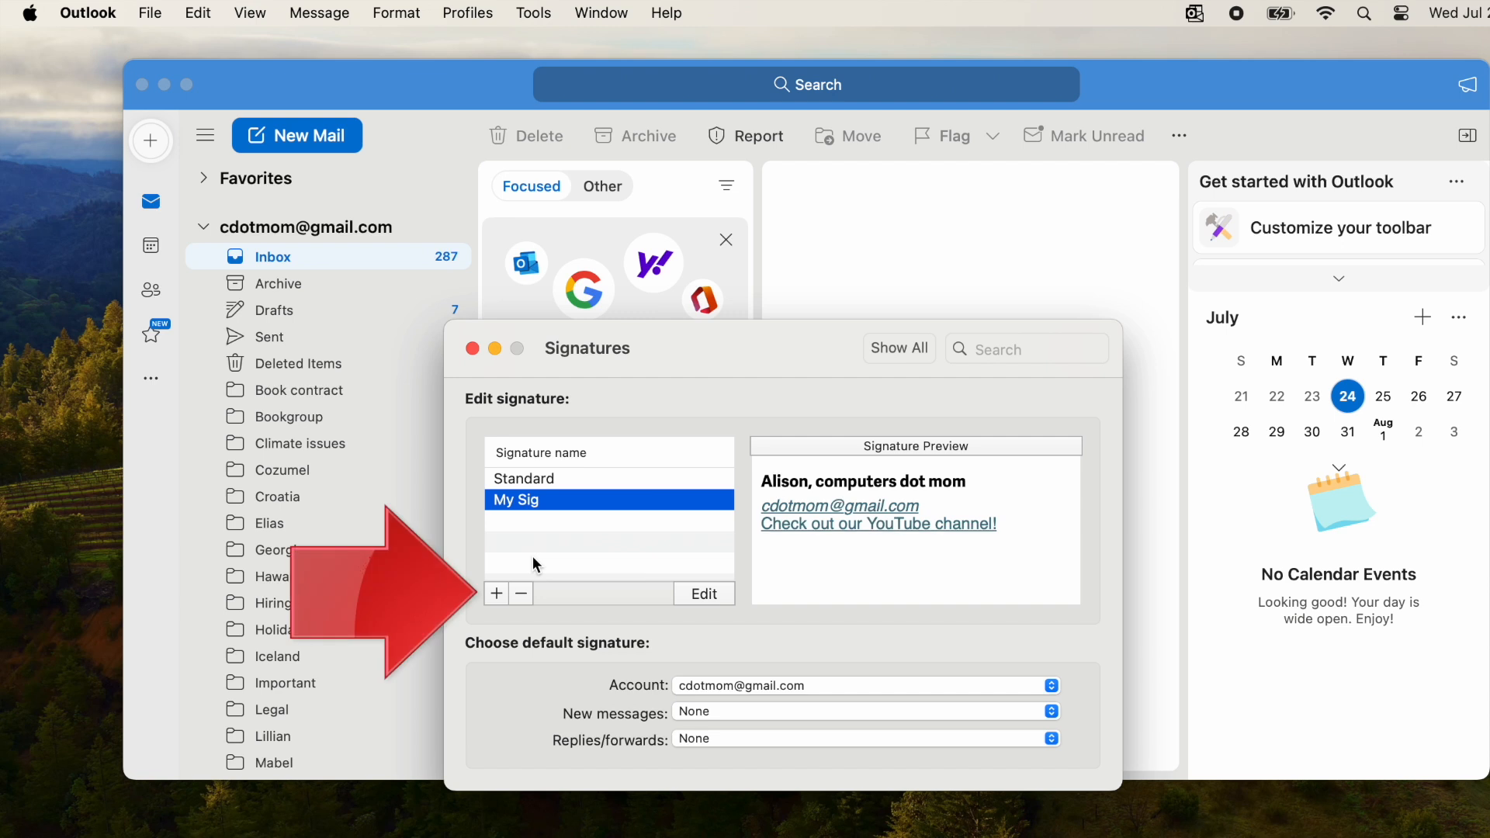
# Create and save a second signature 'alternate' with the chocolate quitter joke.
pyautogui.click(495, 593)
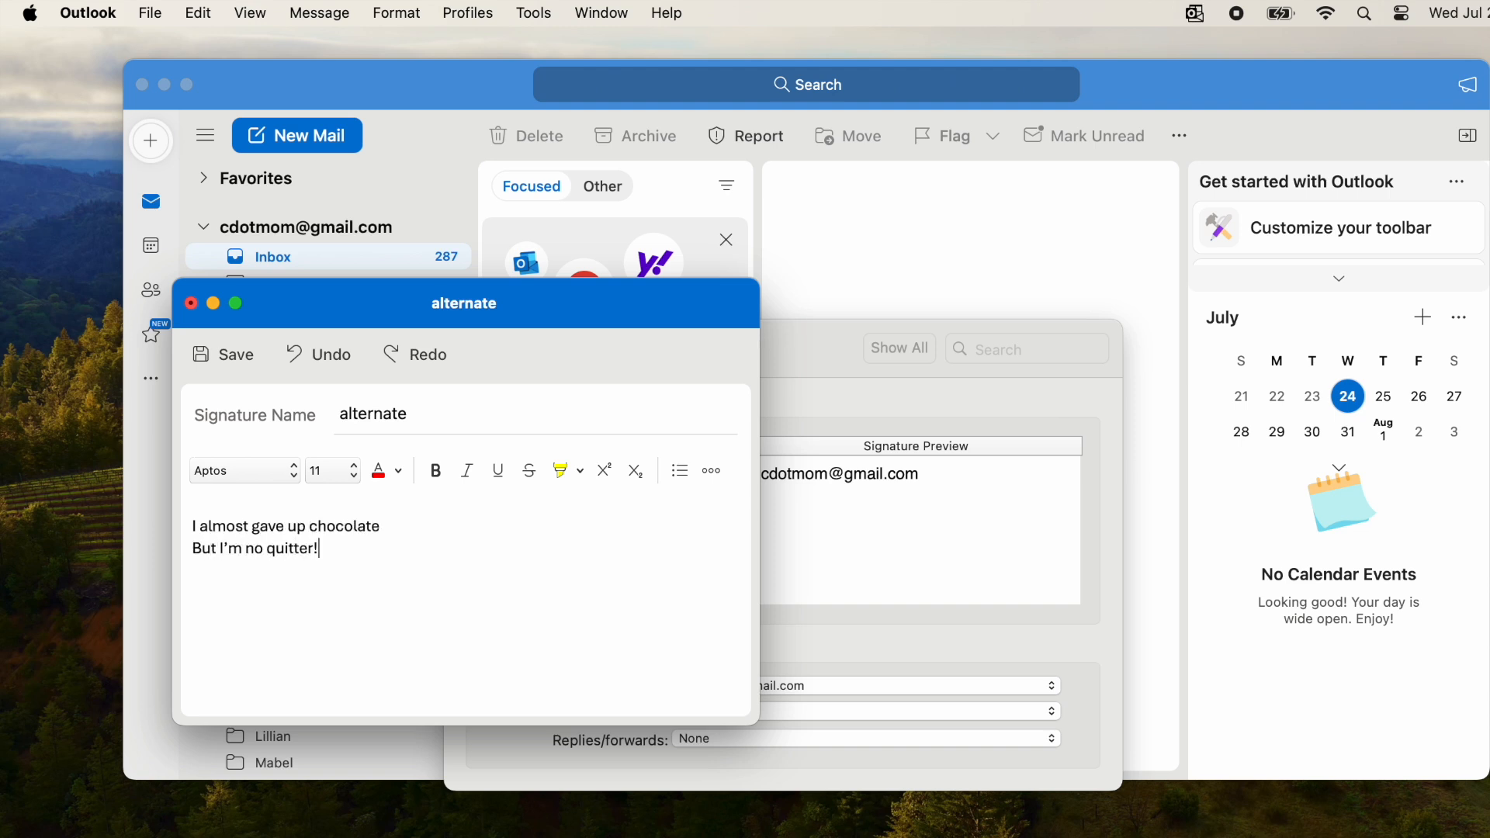
pyautogui.click(222, 354)
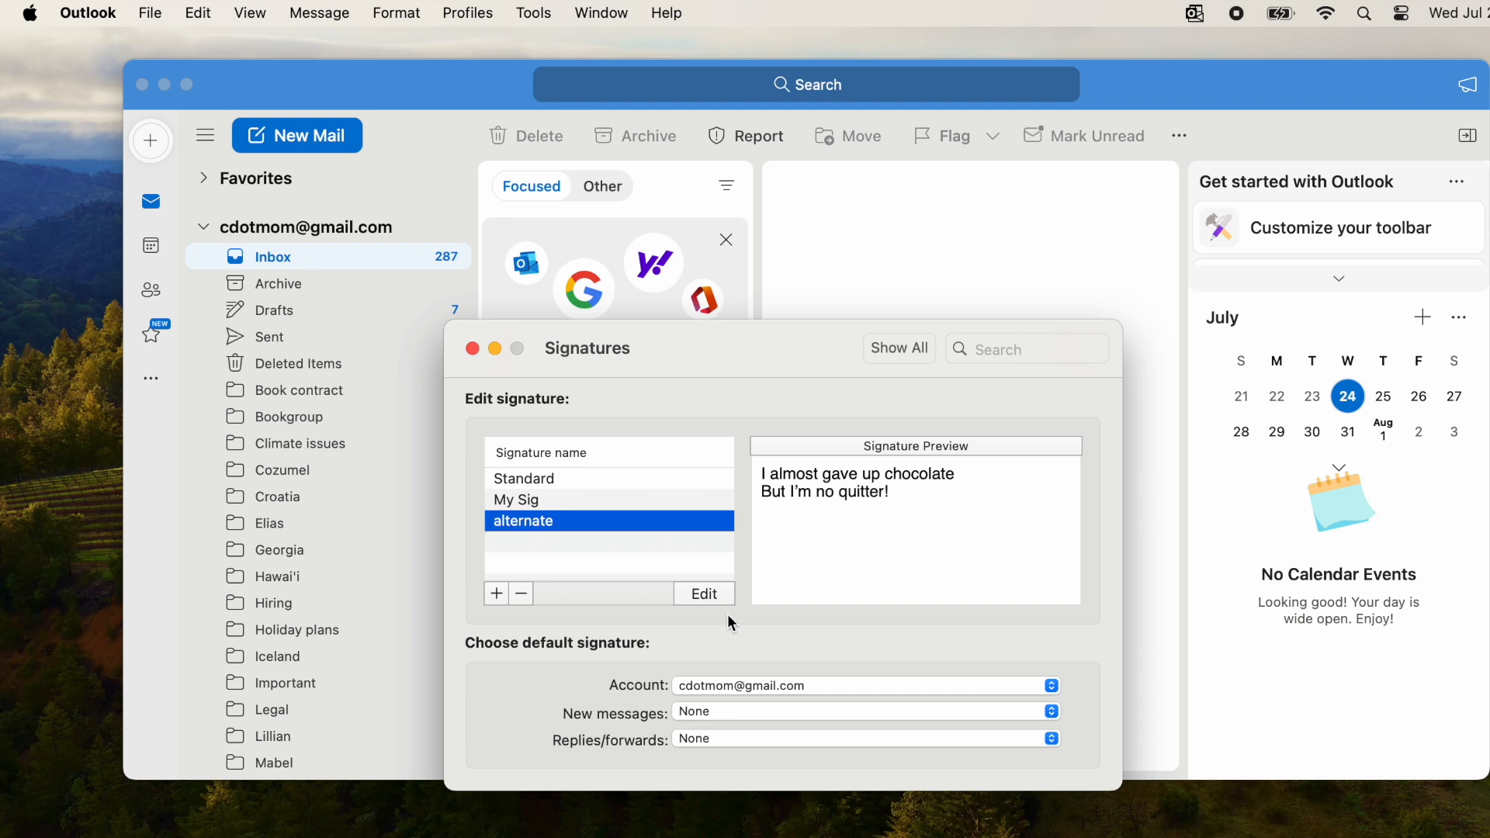
pyautogui.moveTo(636, 691)
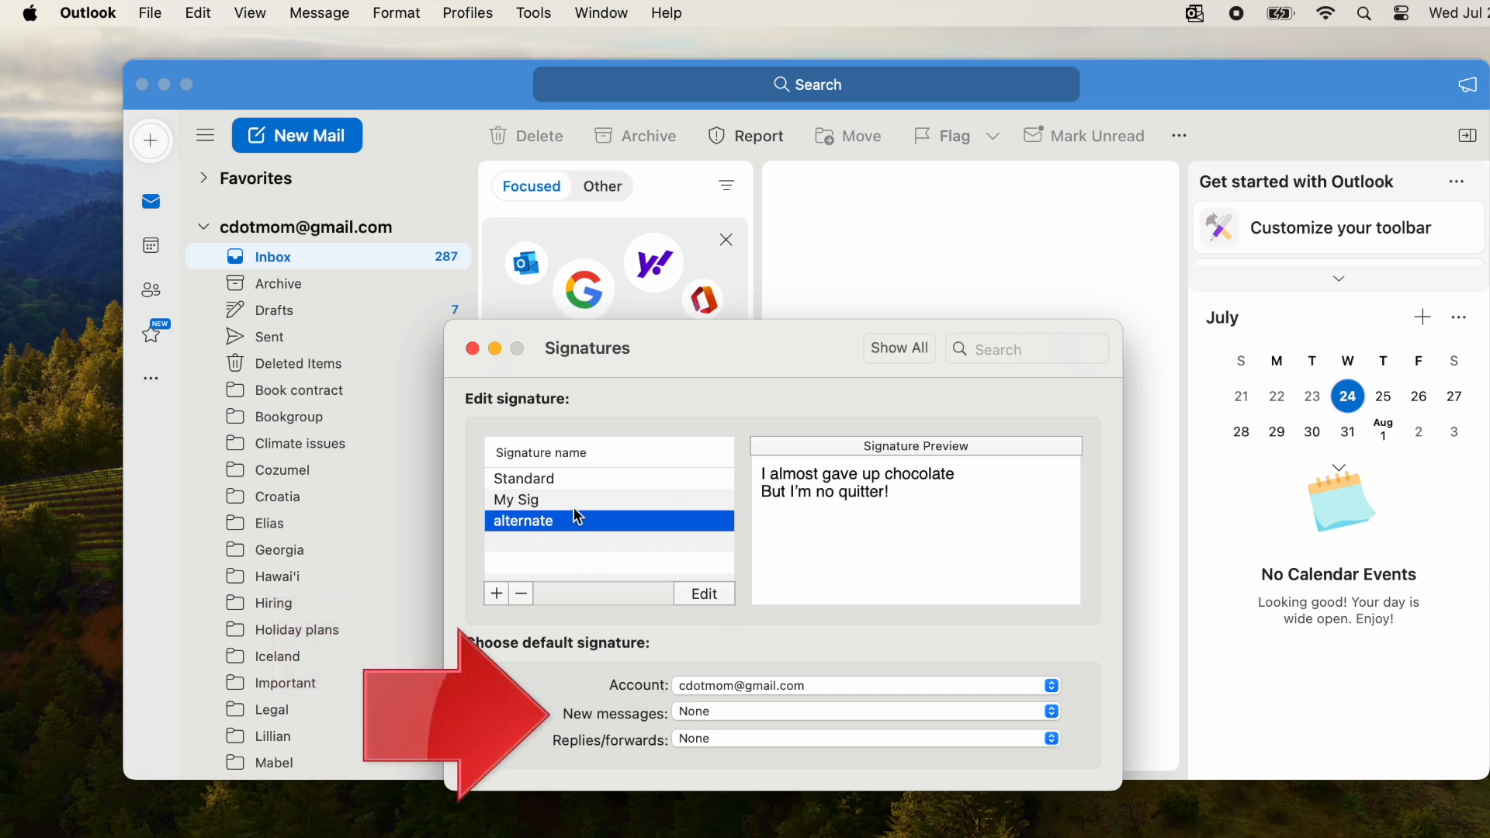
pyautogui.moveTo(841, 712)
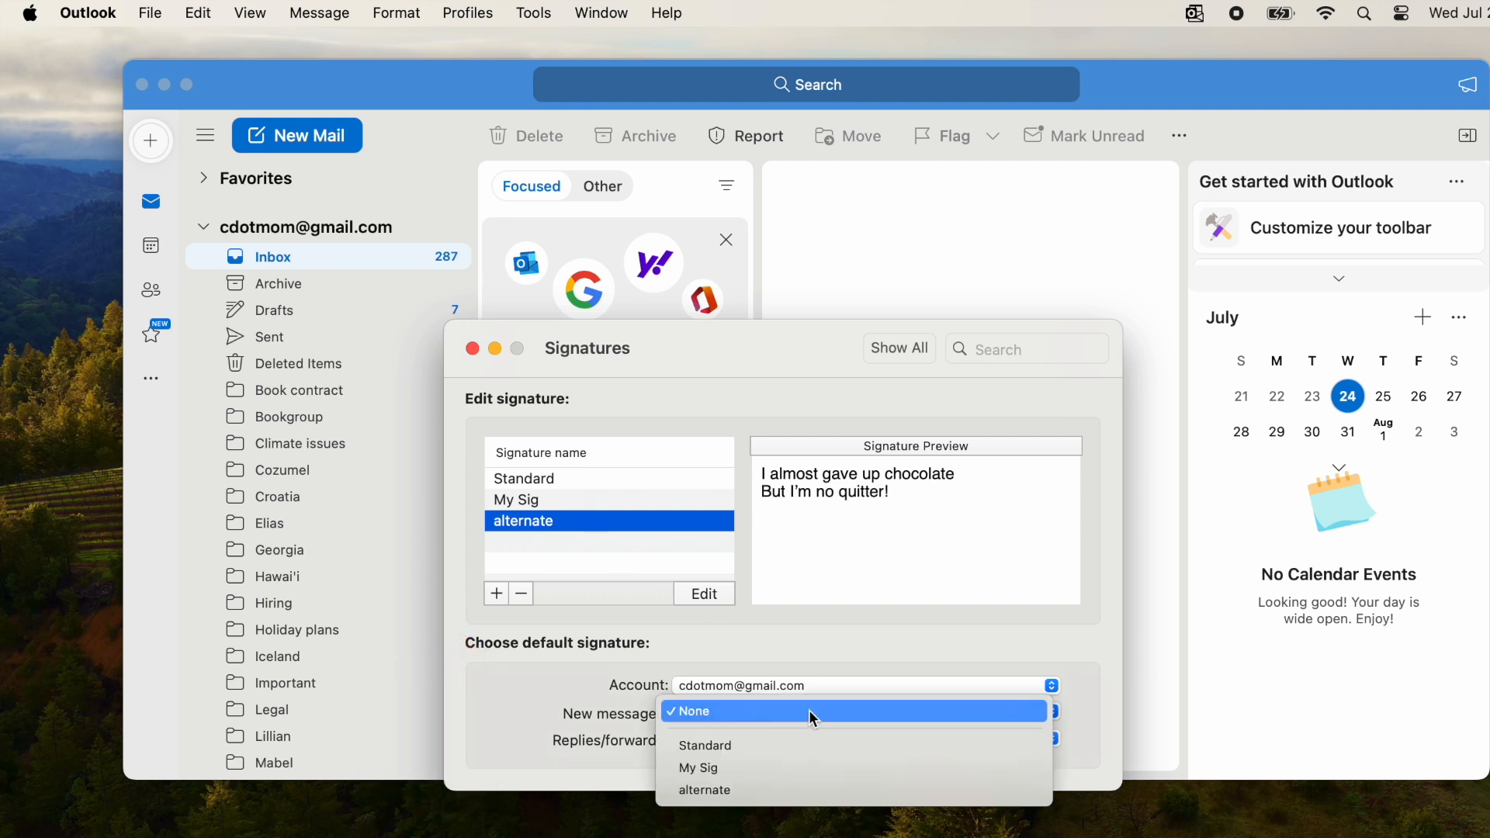
pyautogui.moveTo(786, 766)
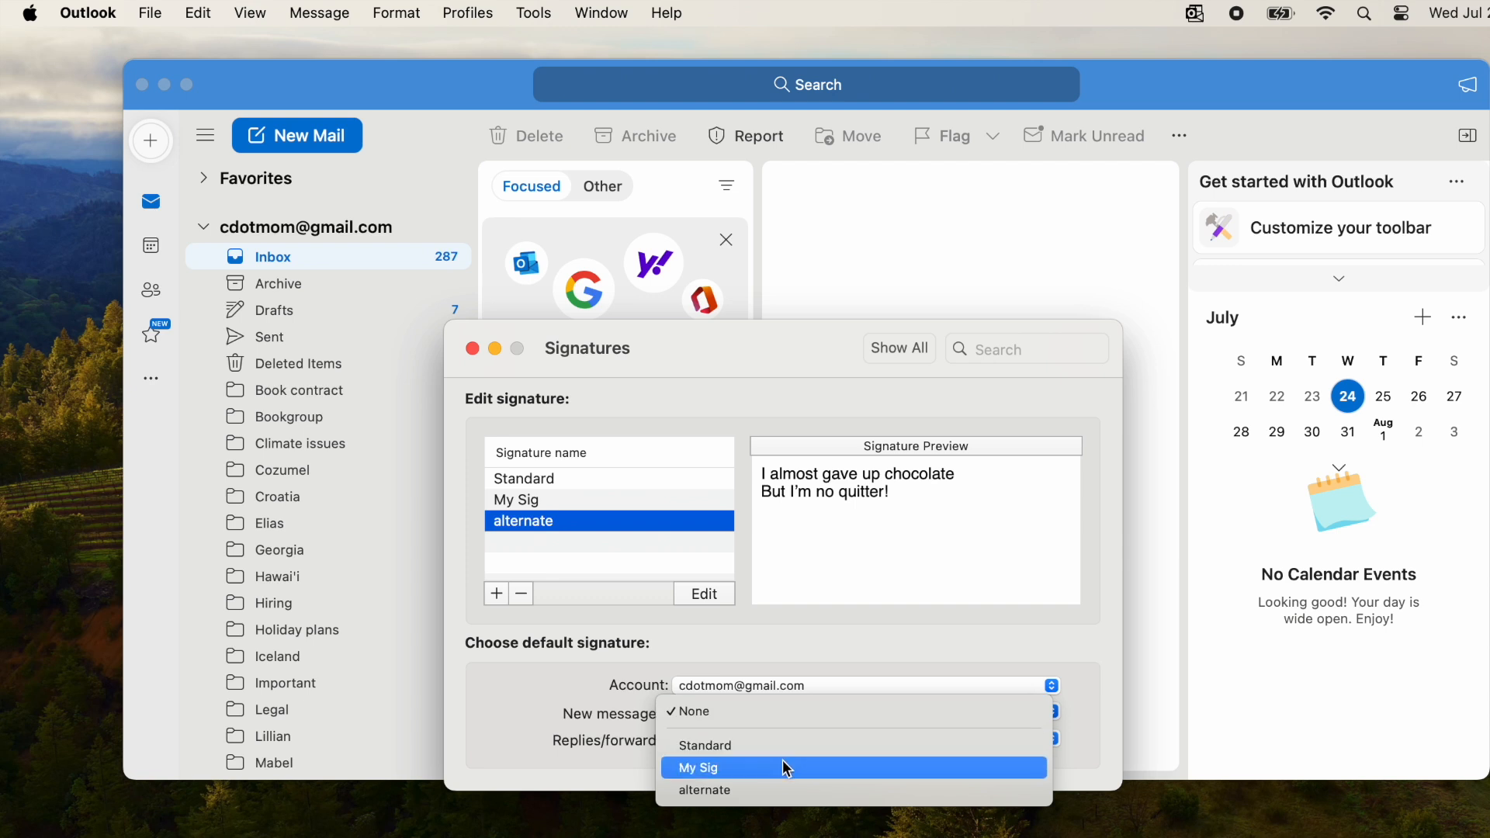
# Set default signatures: My Sig for new messages, alternate for replies/forwards.
pyautogui.click(698, 766)
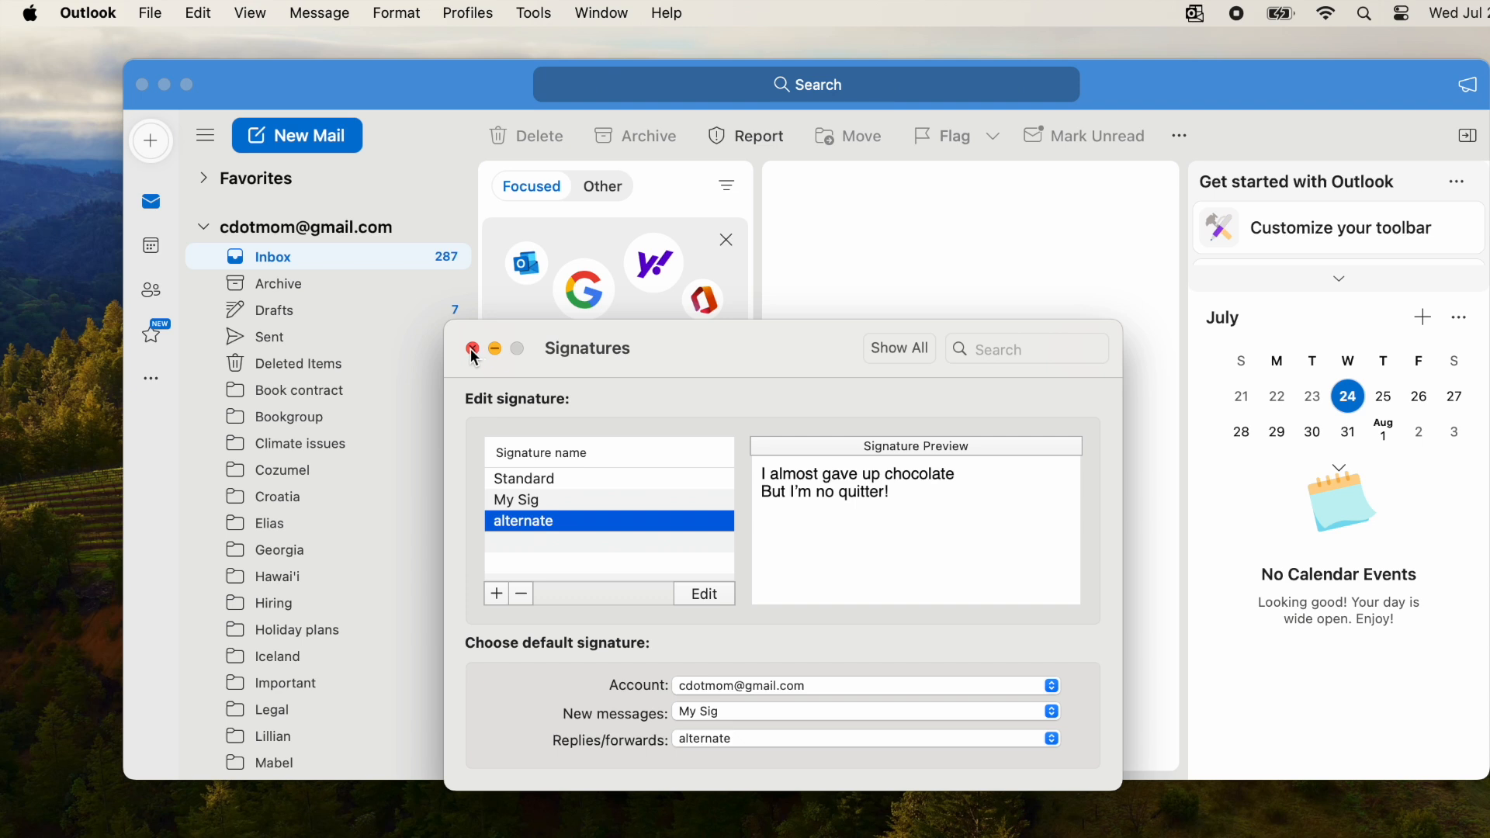
# Close signature settings and open a new mail showing the My Sig signature.
pyautogui.click(472, 348)
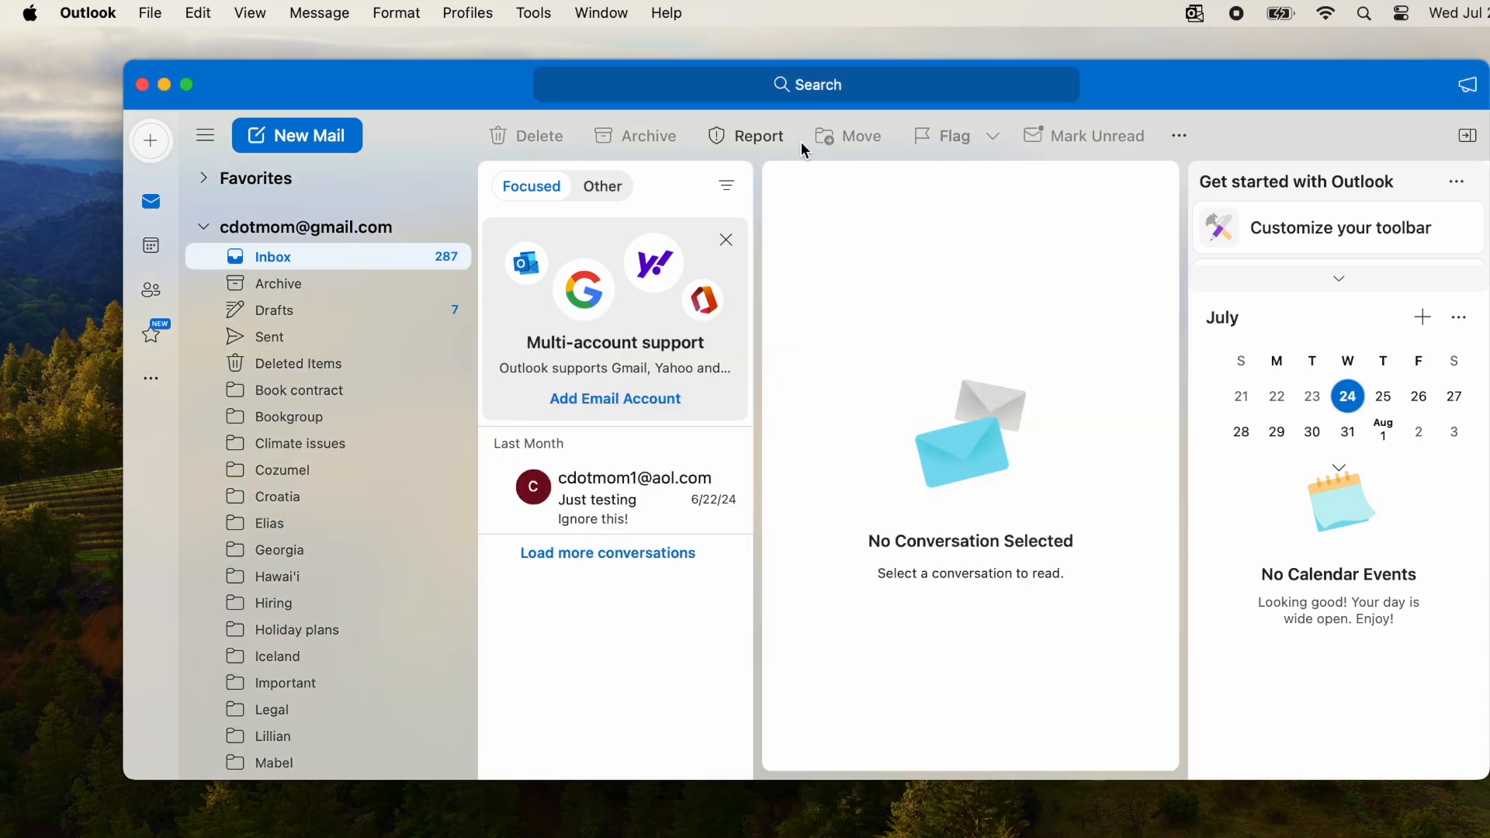
pyautogui.moveTo(393, 152)
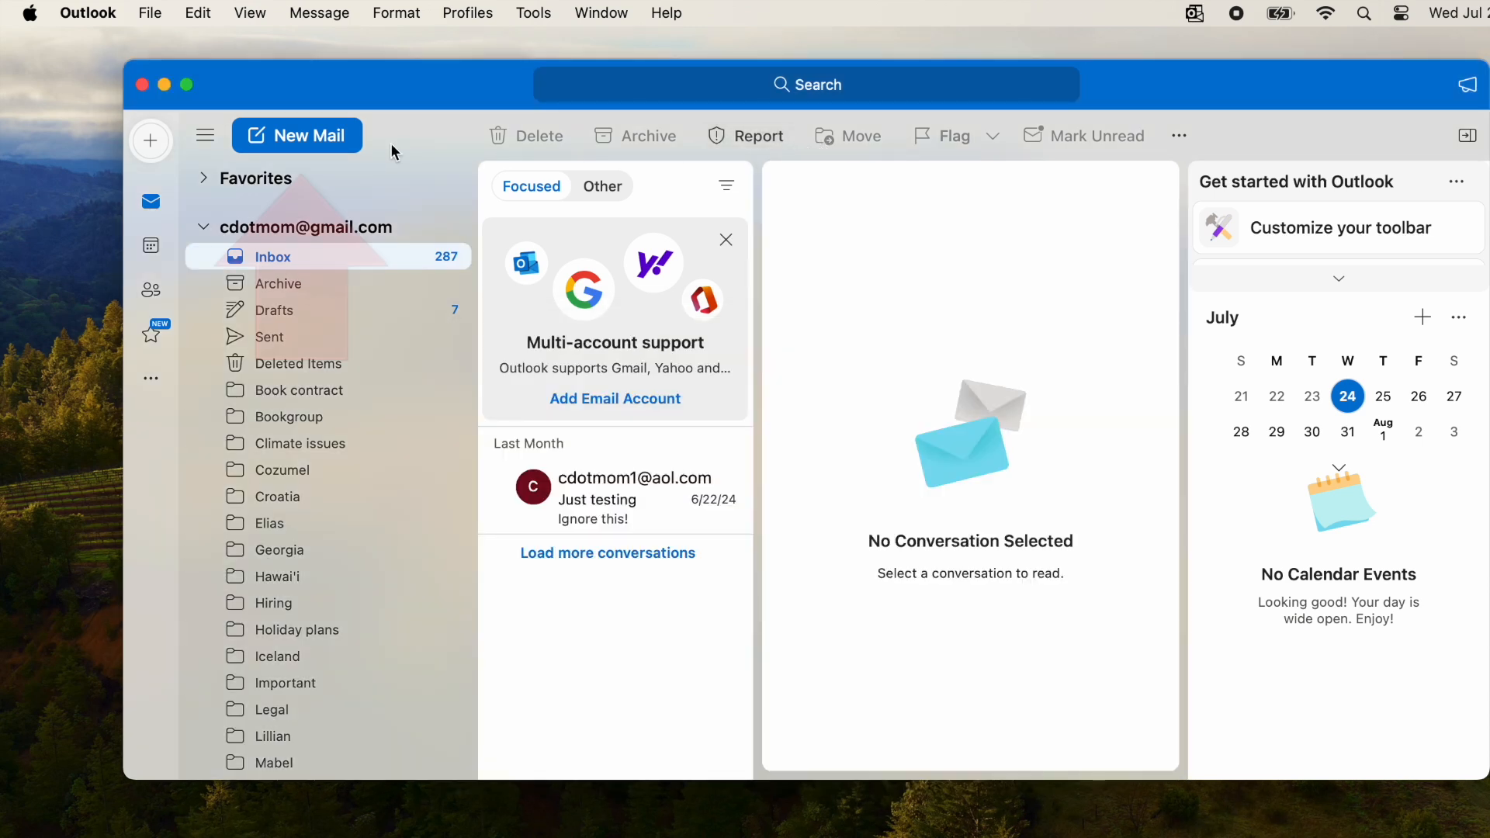
pyautogui.click(296, 135)
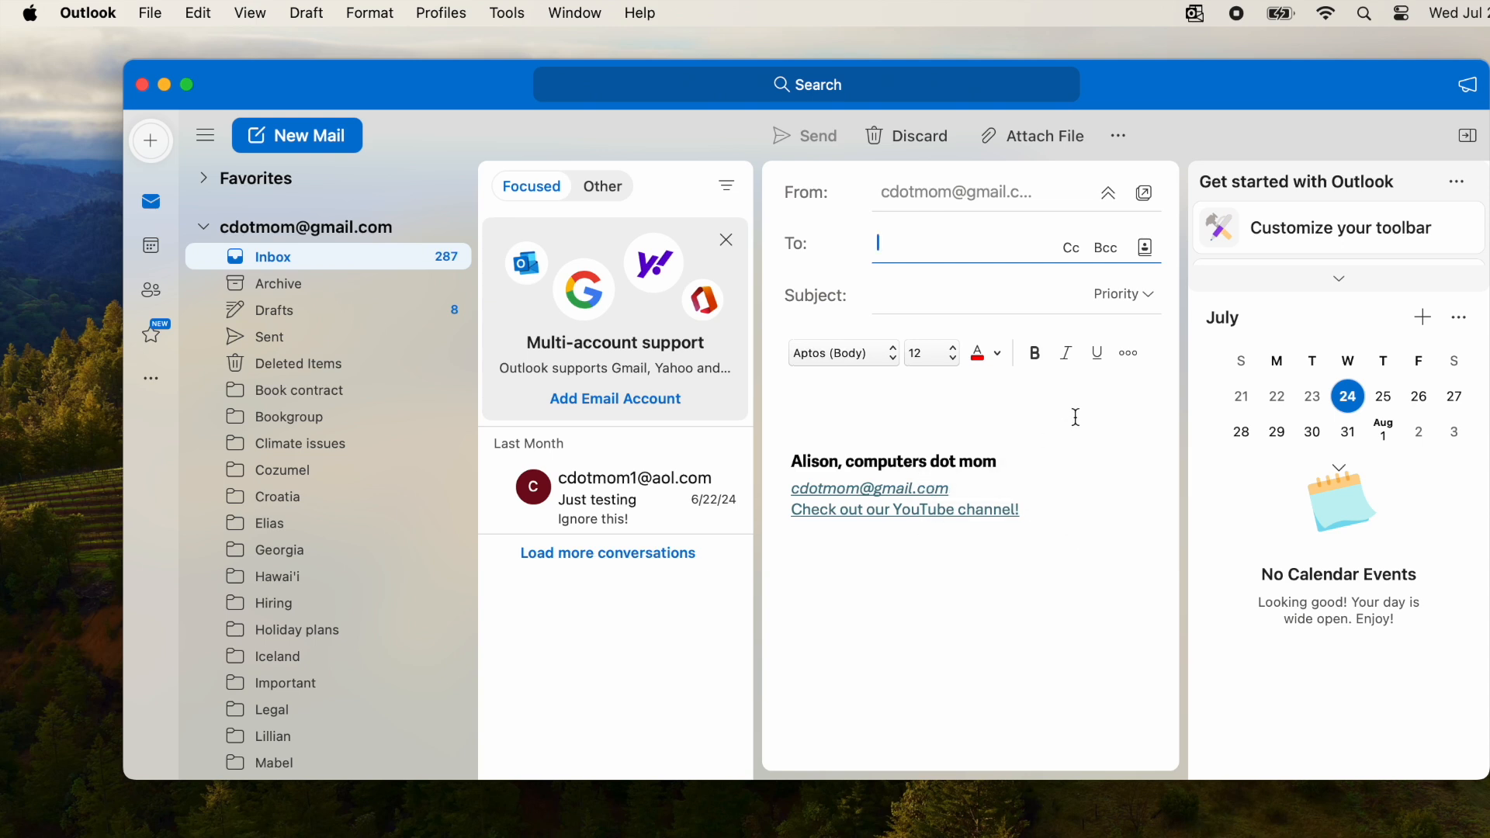
pyautogui.moveTo(1127, 353)
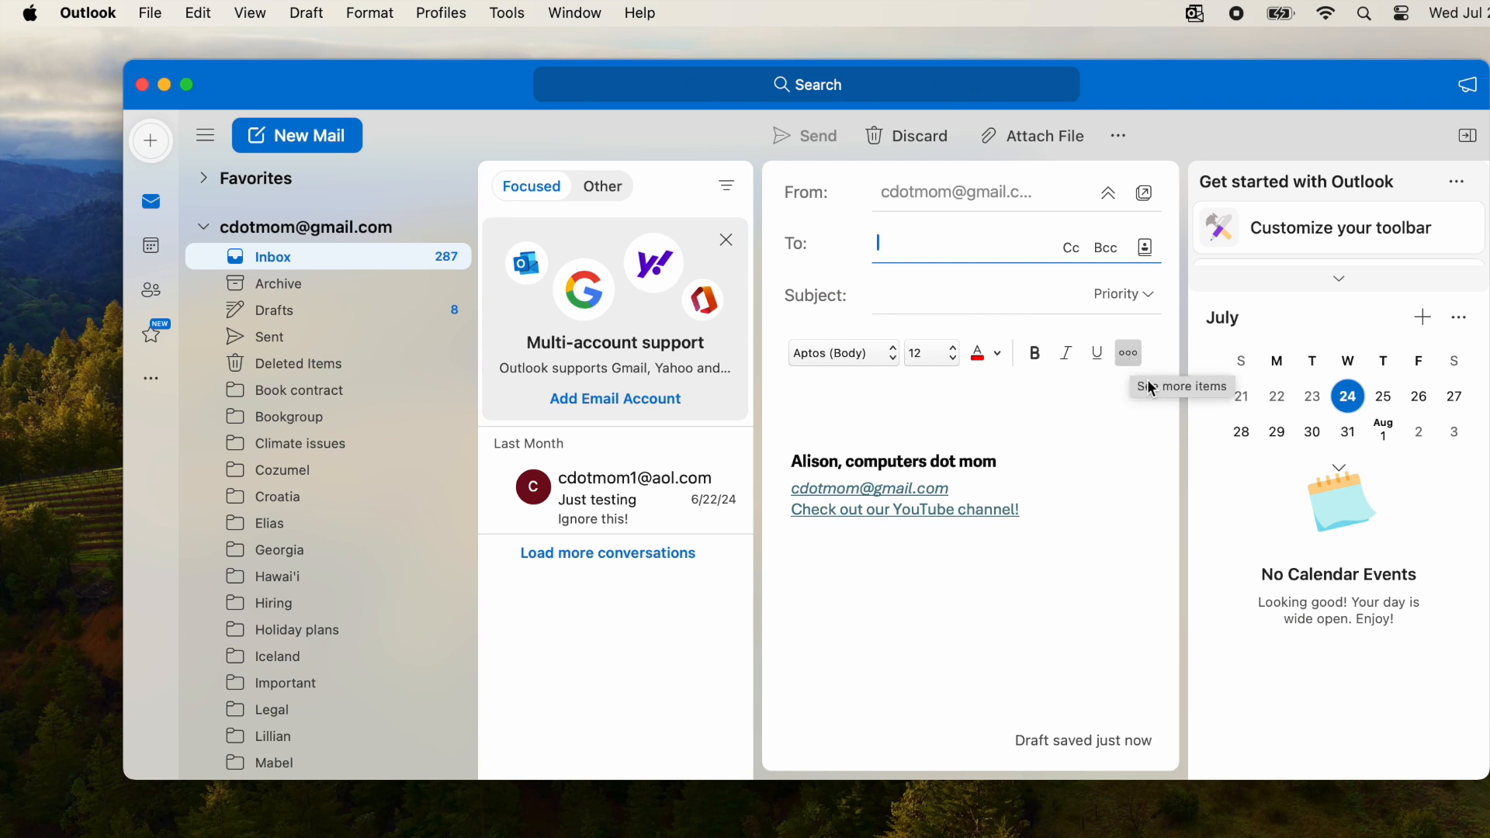
# Swap the draft's signature to the alternate chocolate quip, then back to My Sig.
pyautogui.click(1128, 352)
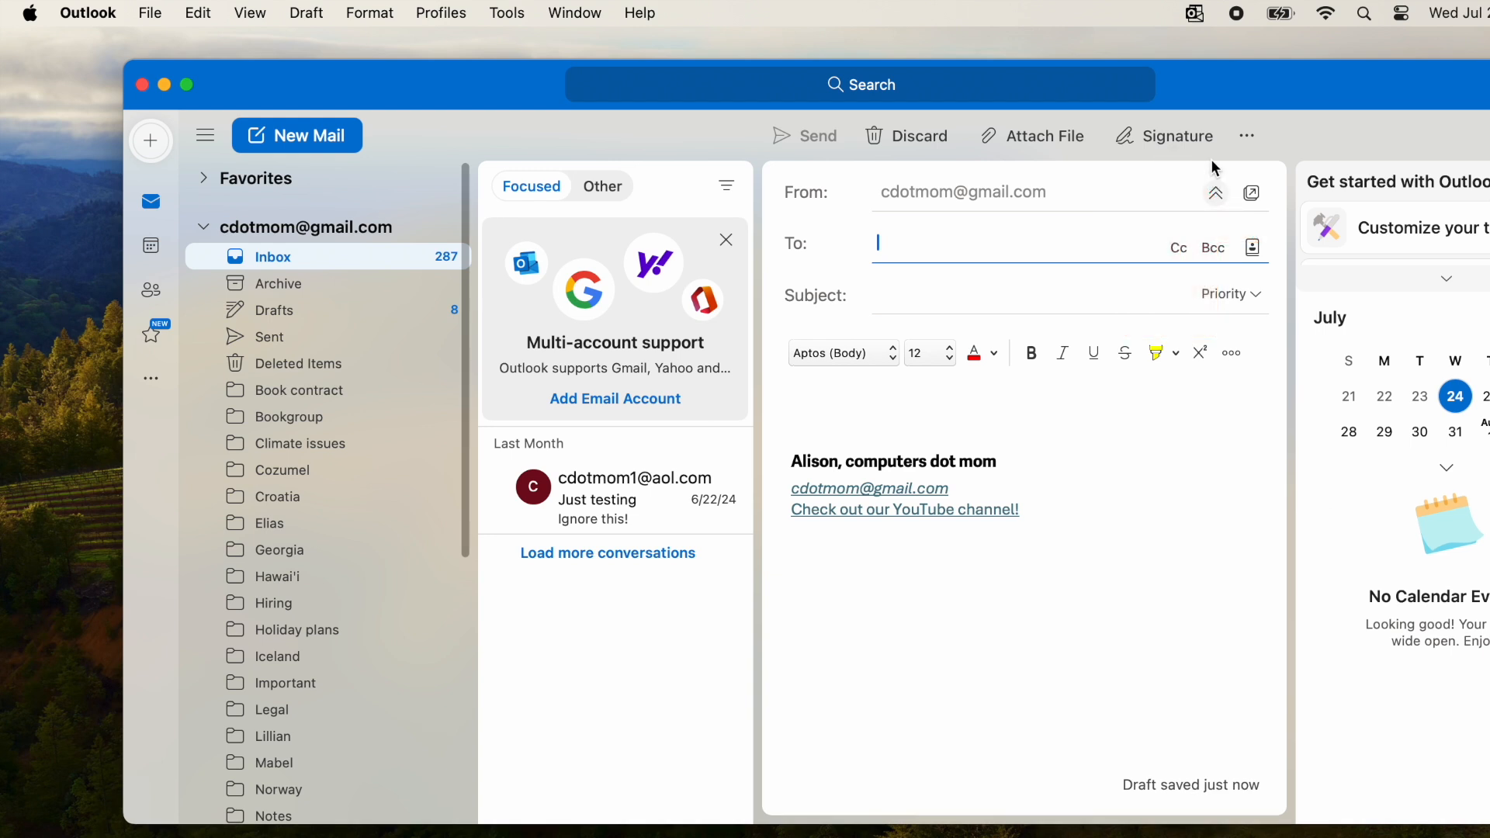
pyautogui.click(1174, 135)
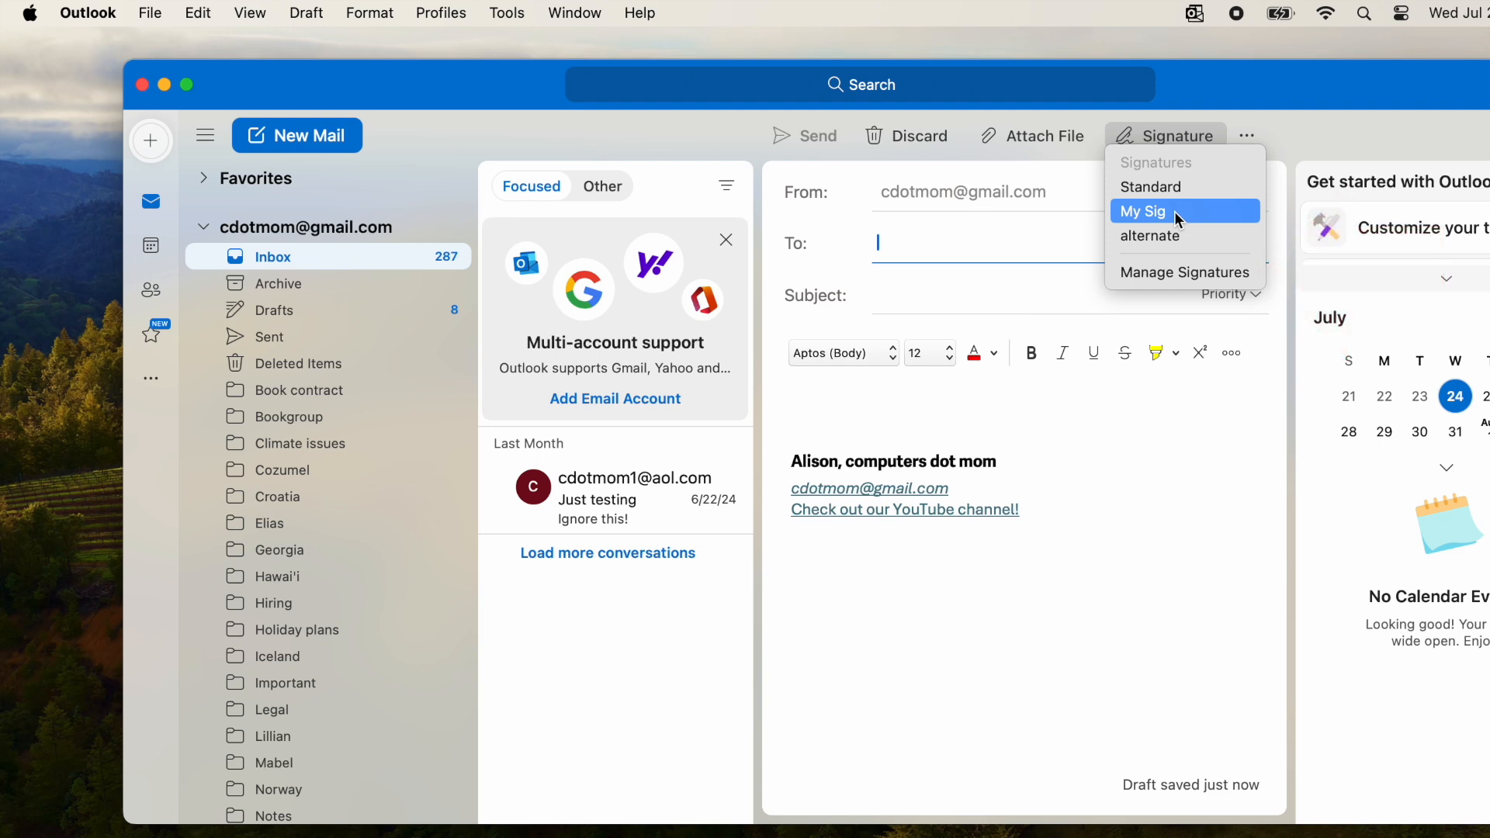
pyautogui.click(1143, 211)
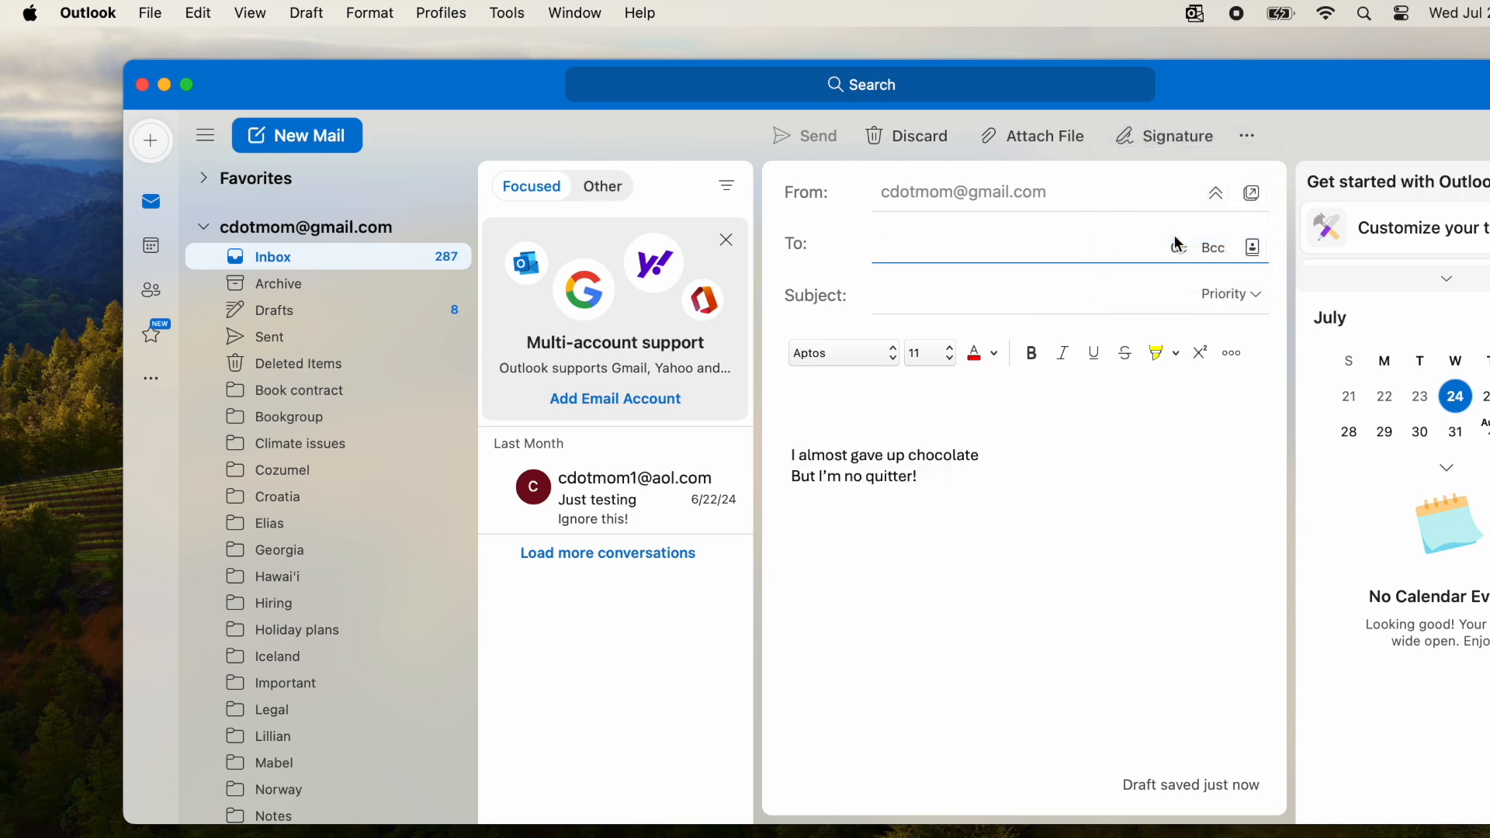
pyautogui.click(1175, 135)
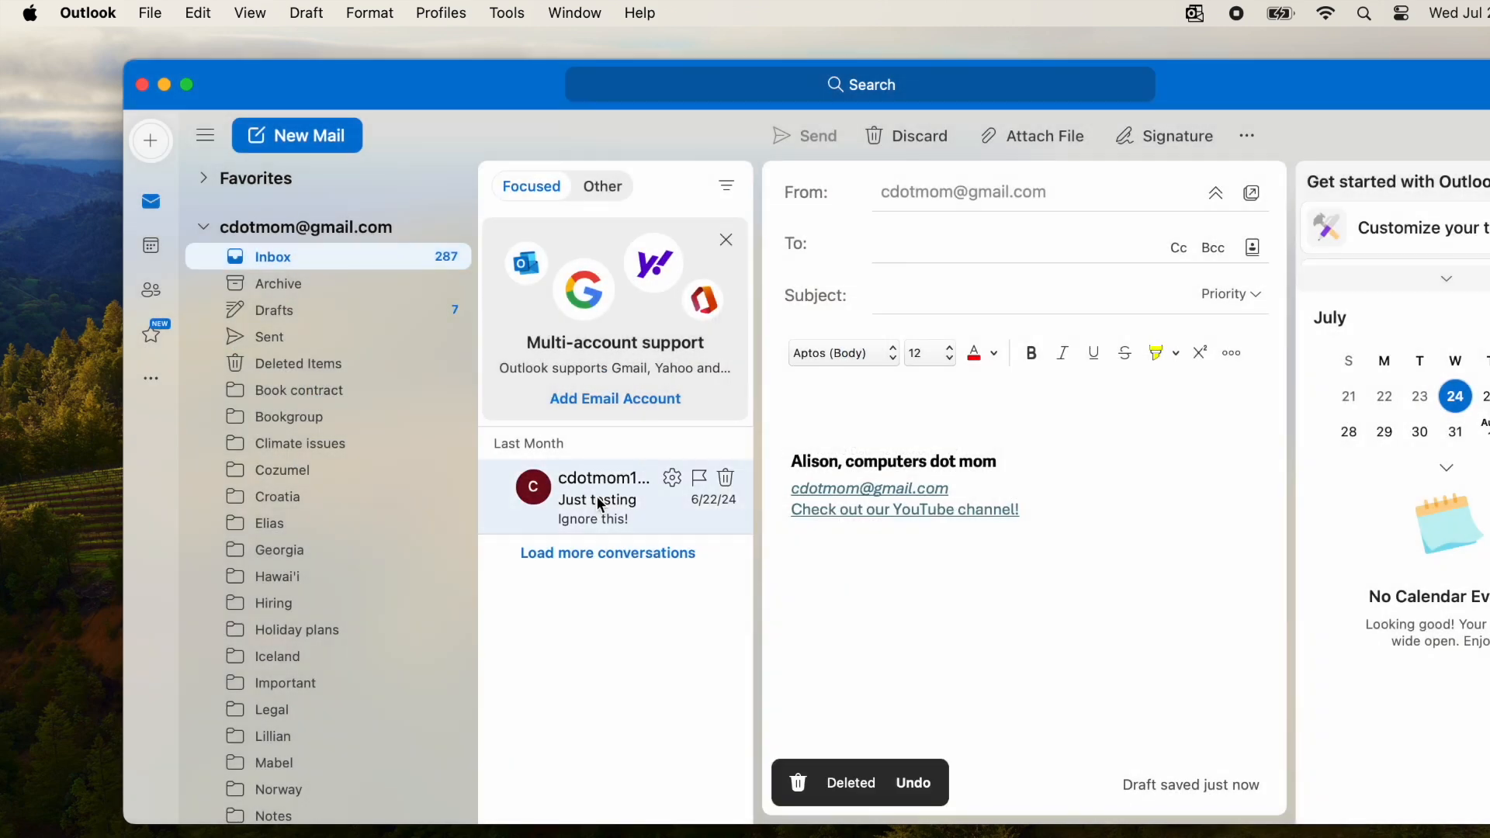
# Reply to 'Just testing' to confirm the alternate chocolate signature, then discard the reply.
pyautogui.click(597, 499)
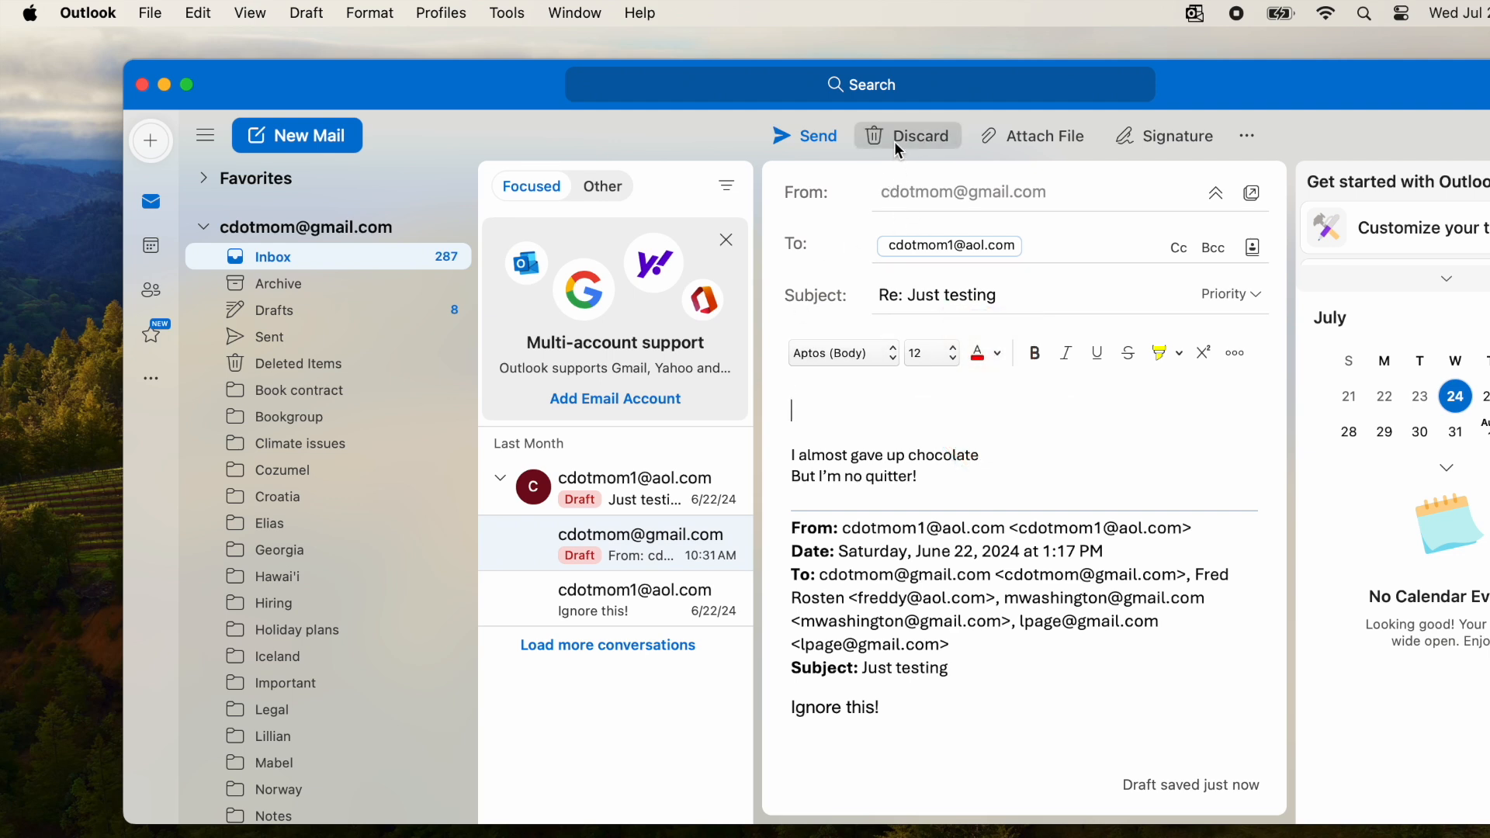
pyautogui.click(915, 135)
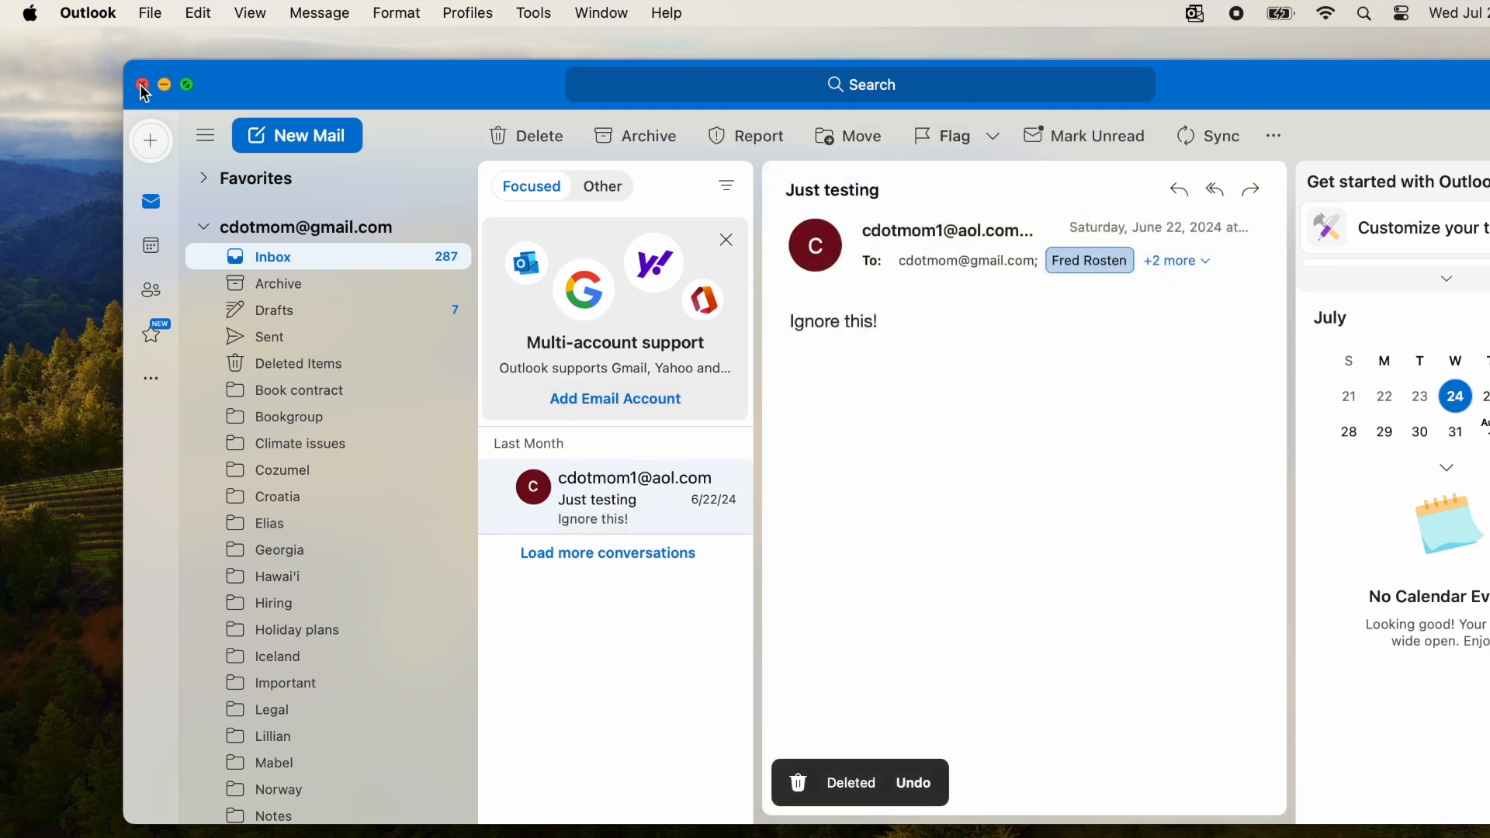